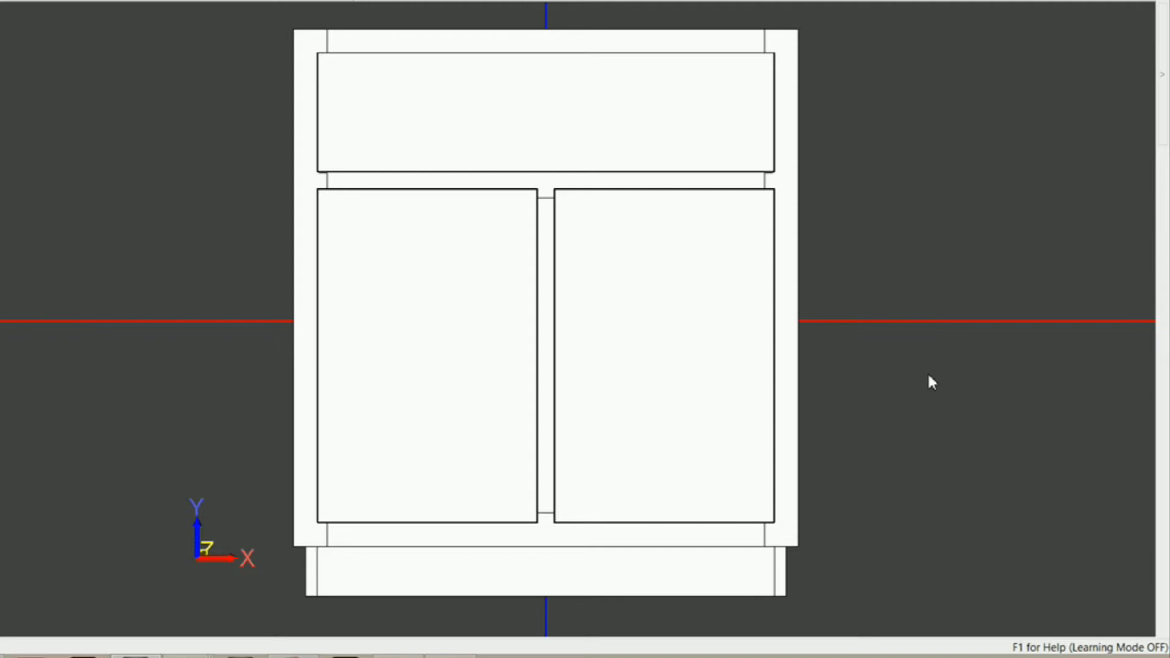
mouse_move(899, 322)
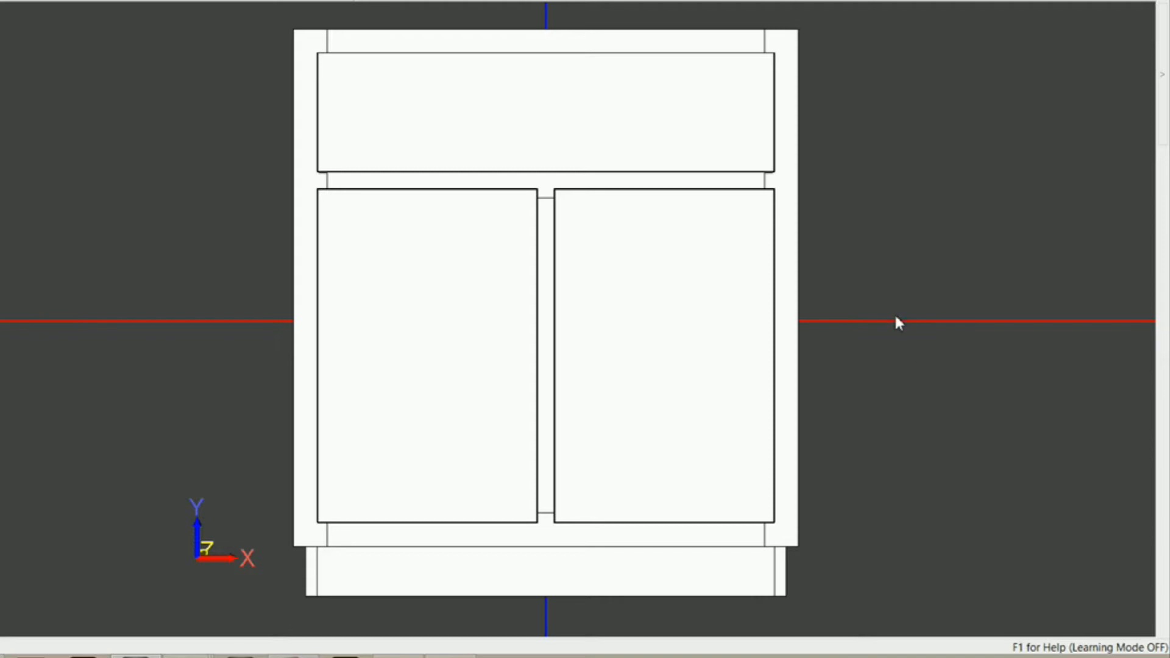
mouse_move(905, 312)
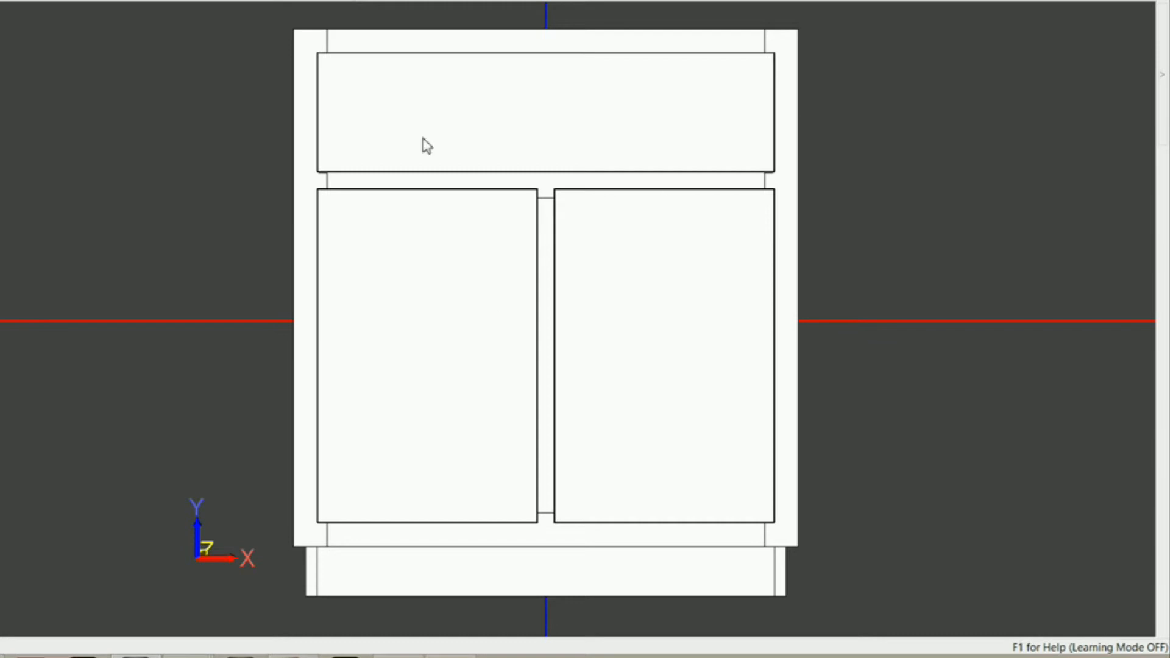
mouse_move(430, 234)
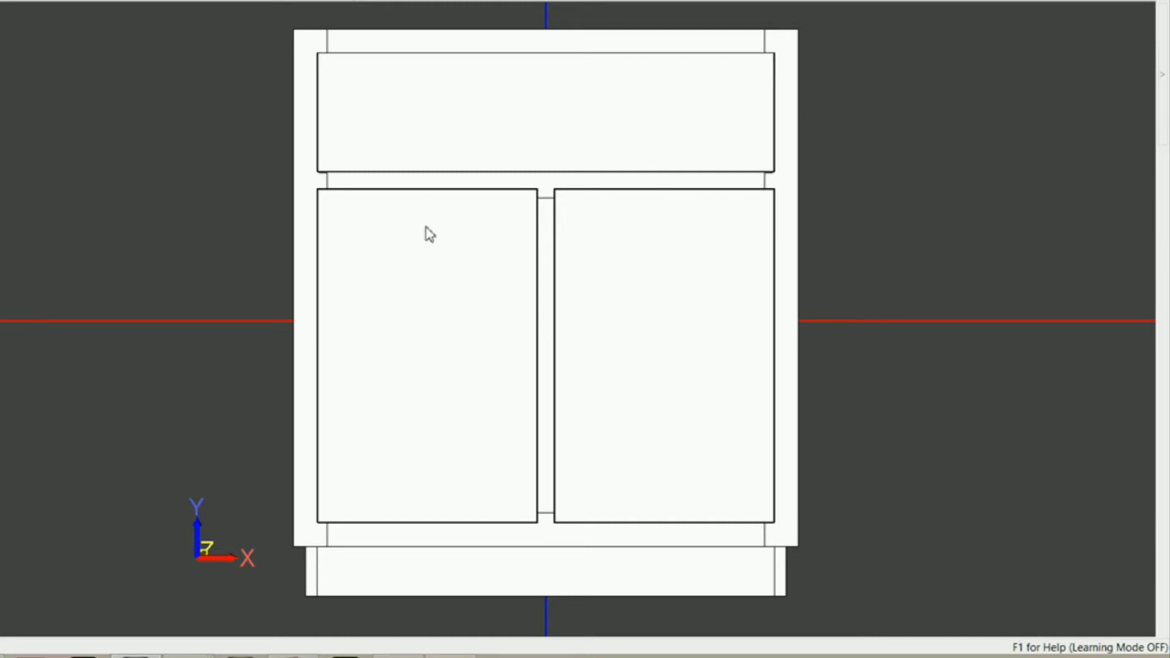
mouse_move(577, 338)
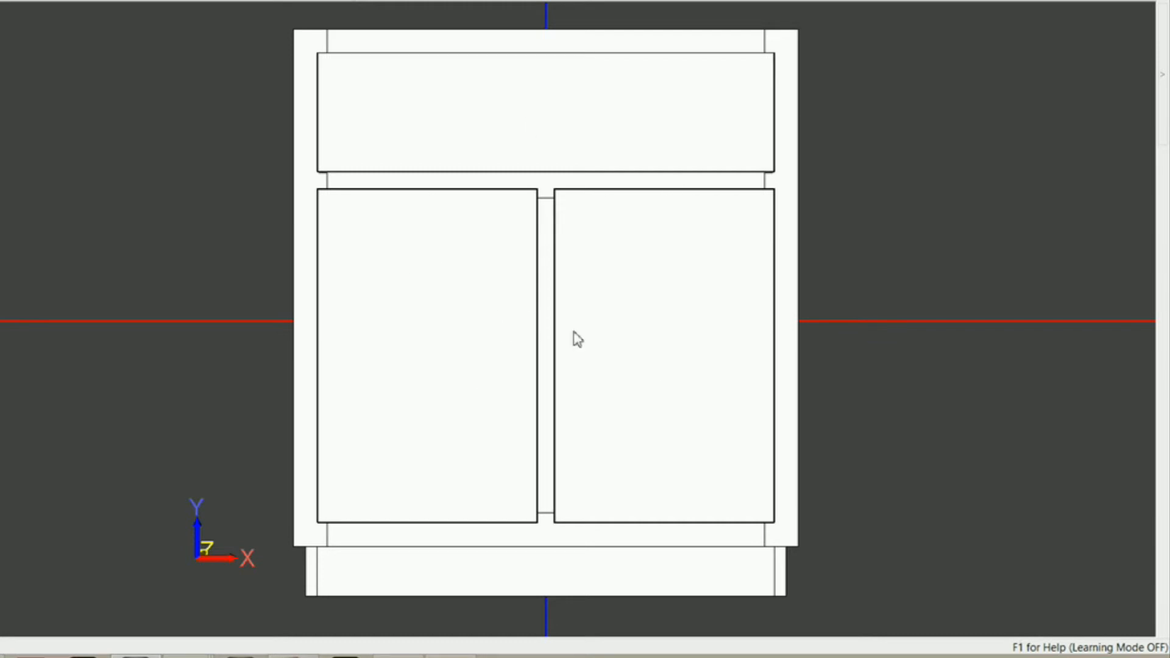
mouse_move(464, 120)
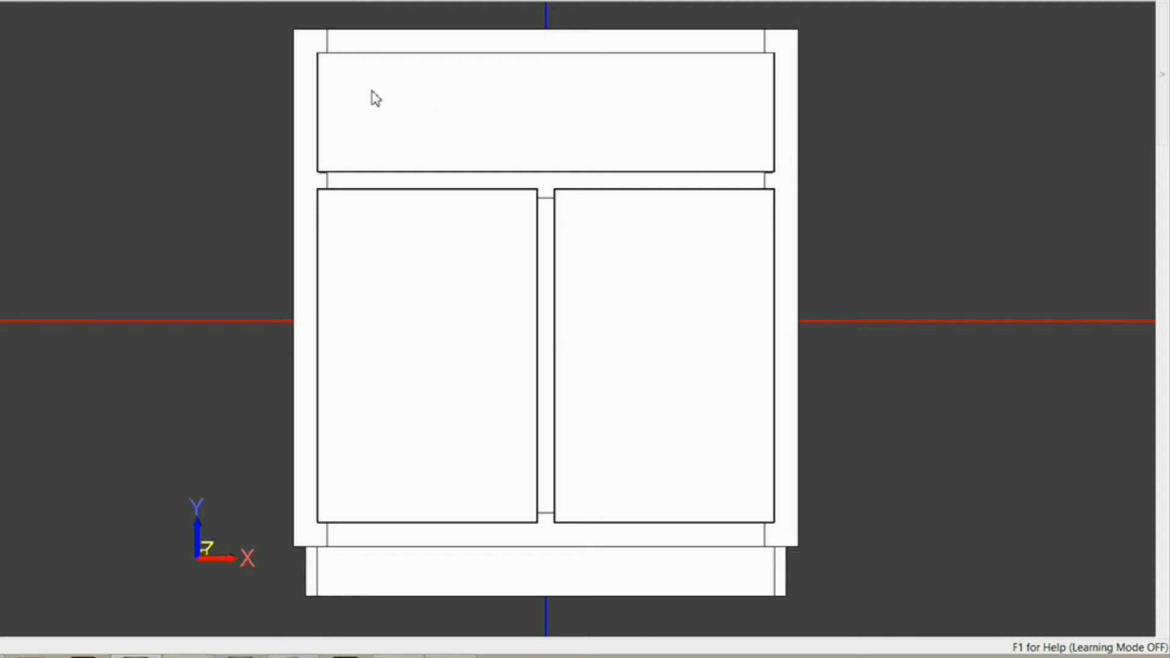
mouse_move(395, 119)
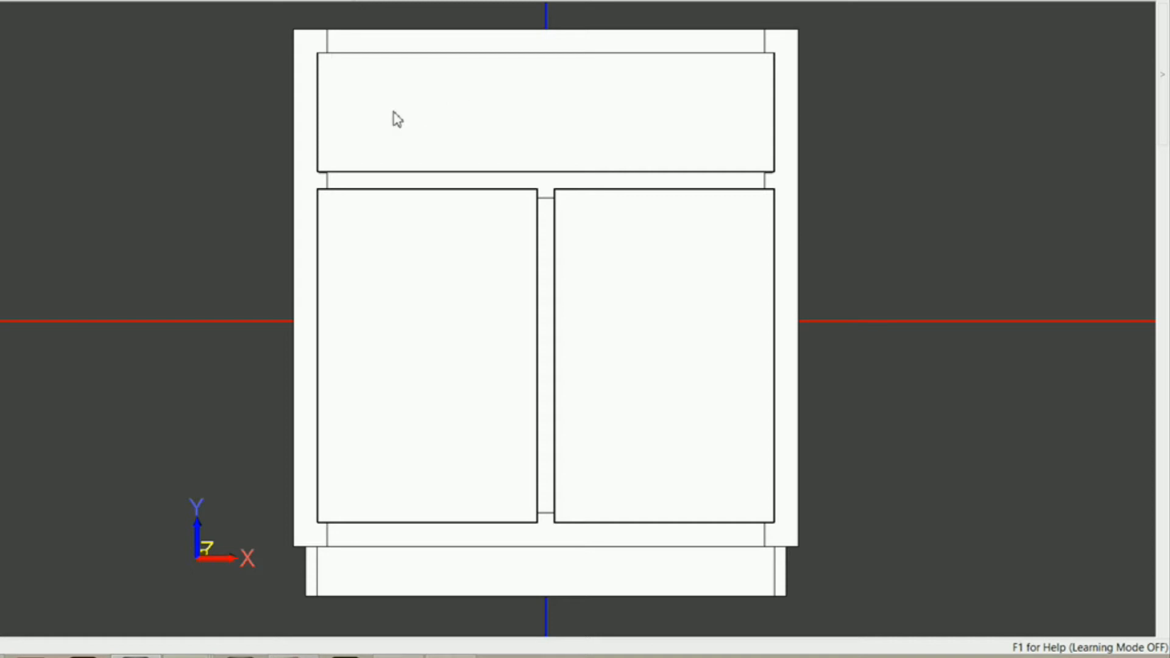
mouse_move(404, 135)
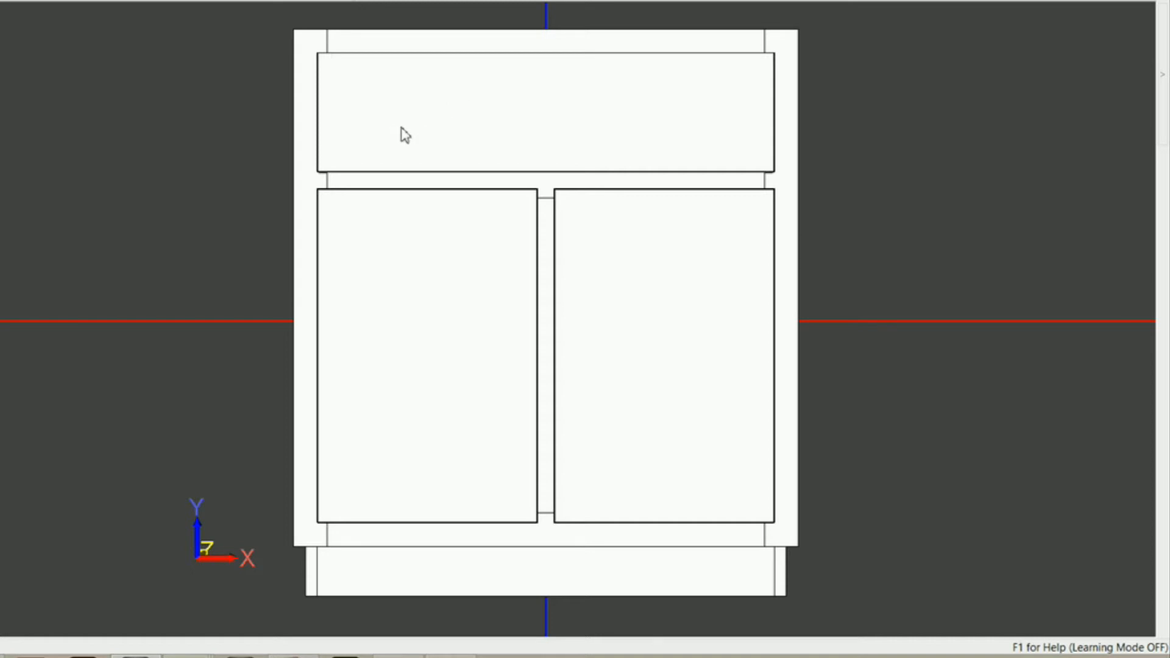
mouse_move(407, 134)
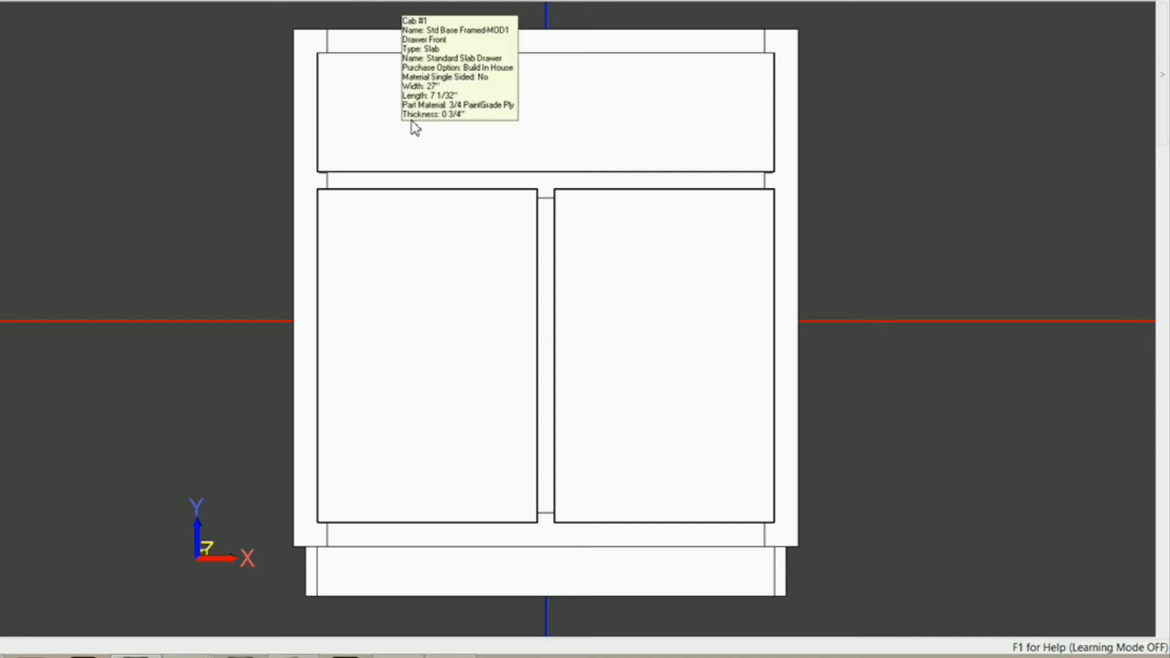
mouse_move(205, 168)
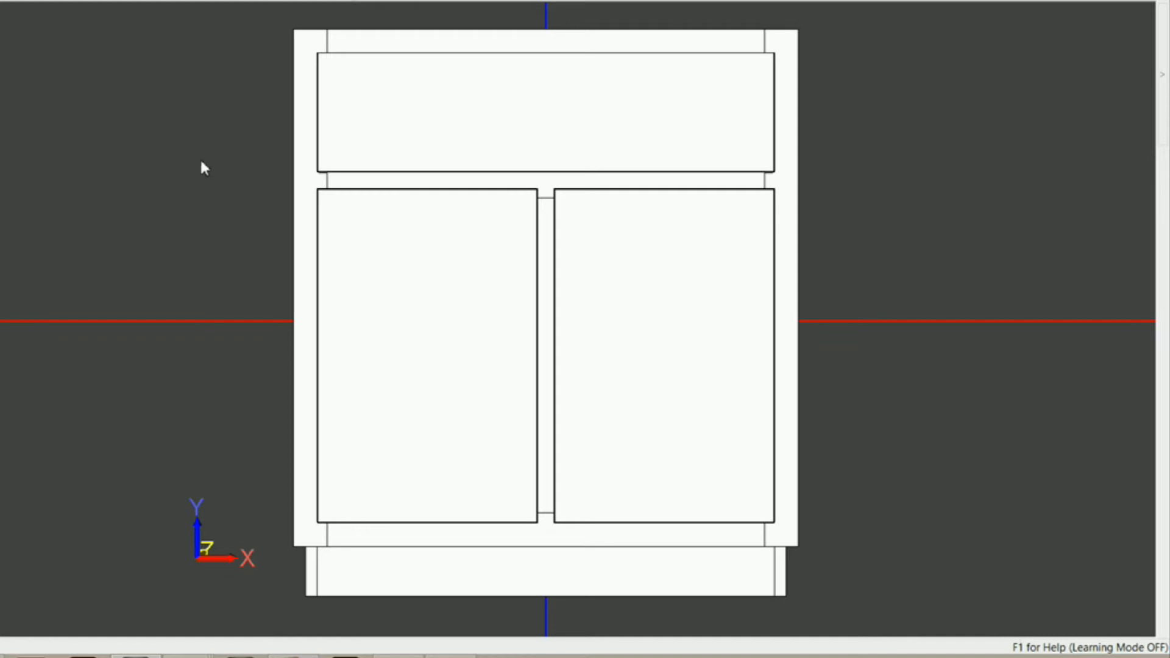
mouse_move(418, 364)
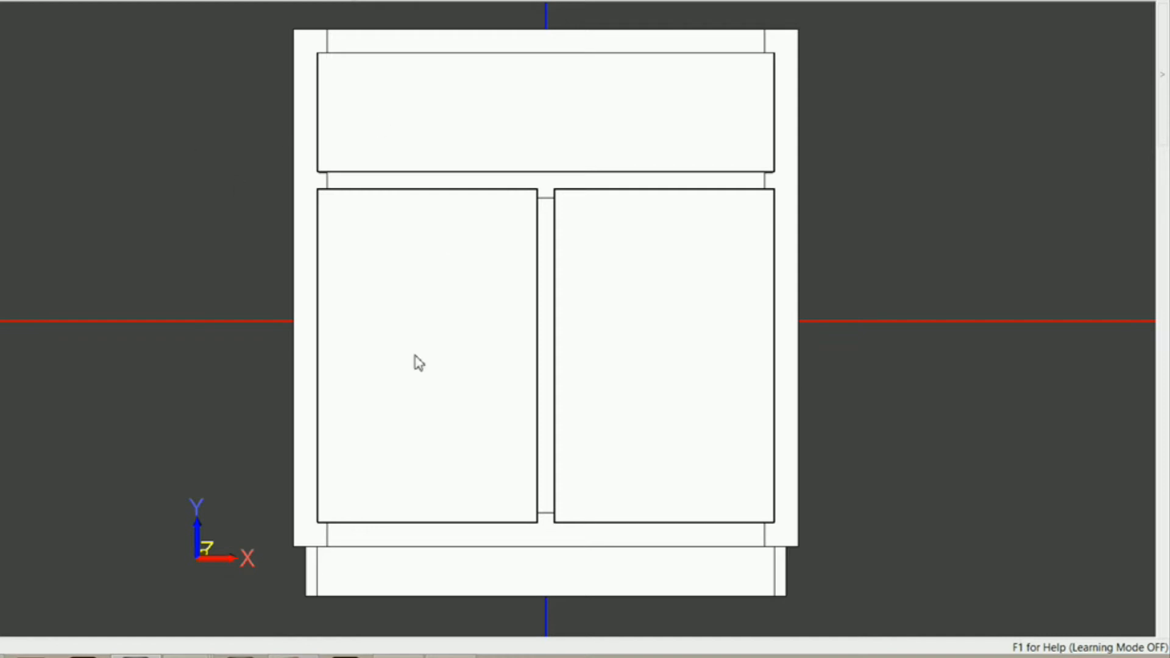
mouse_move(416, 147)
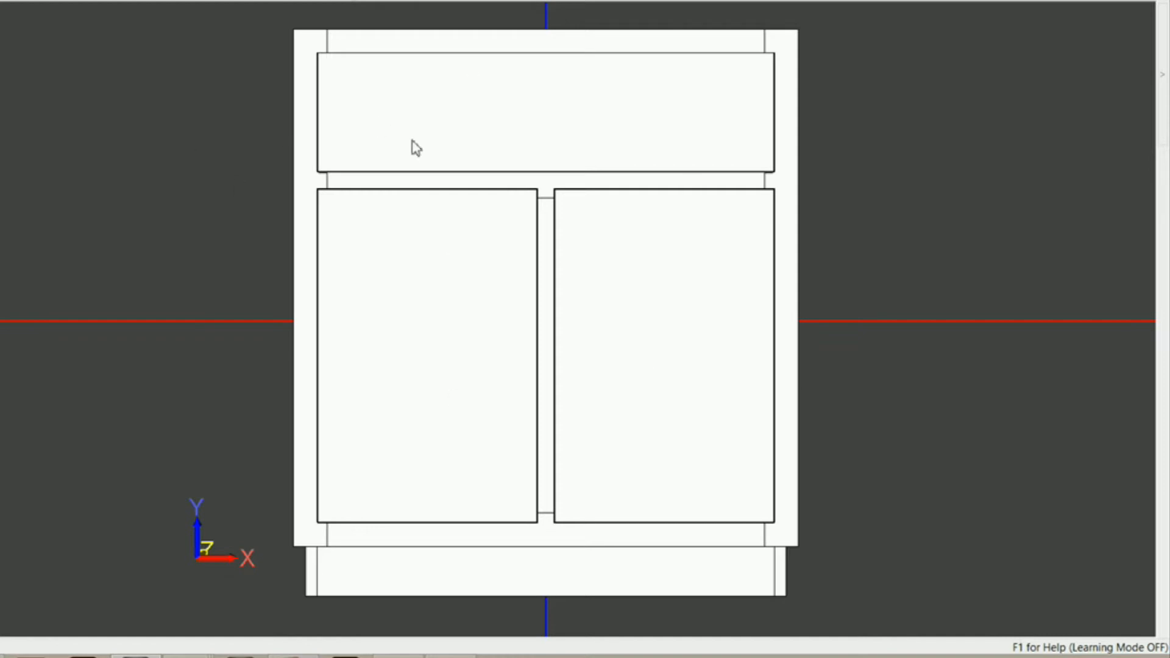
mouse_move(419, 122)
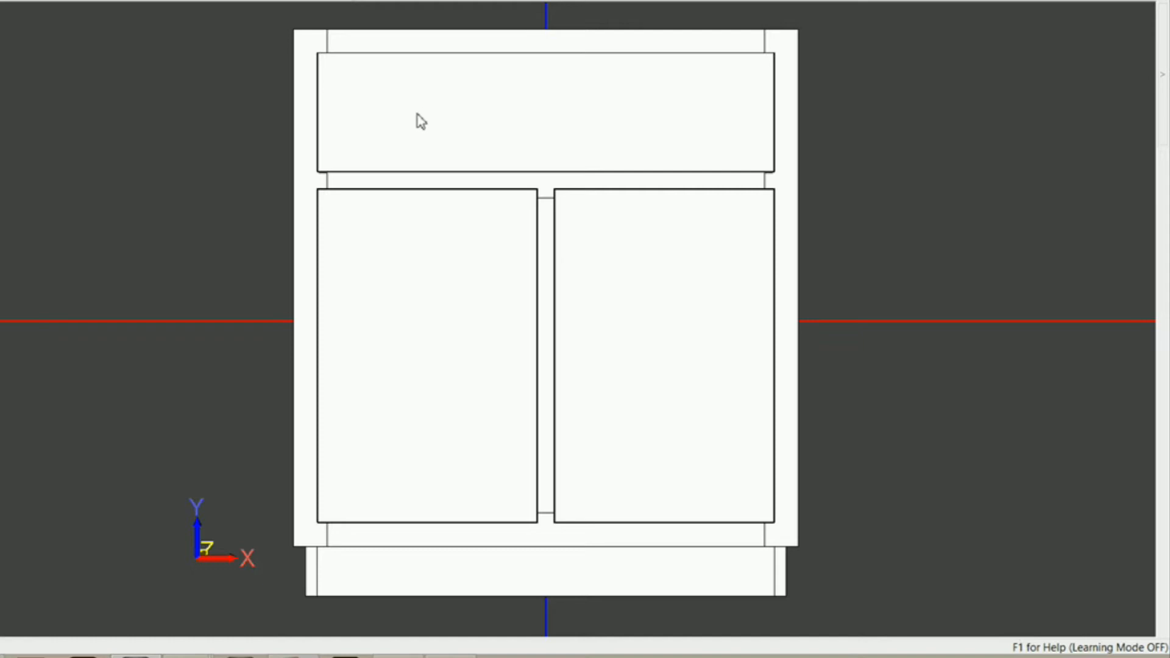
mouse_move(409, 302)
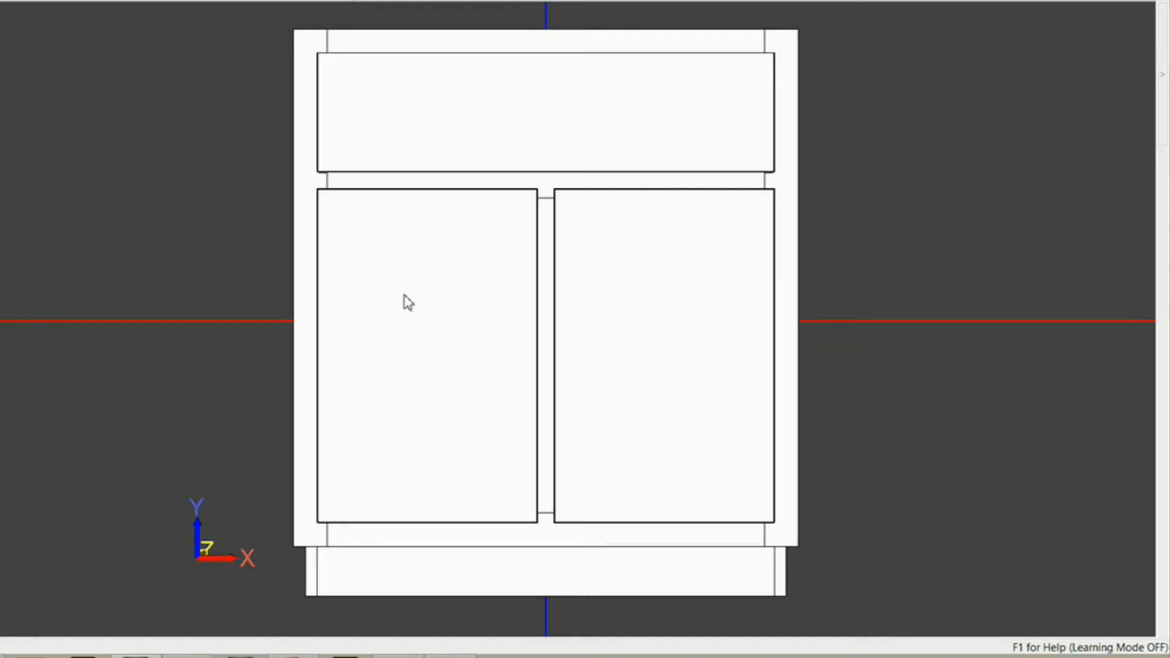
mouse_move(304, 134)
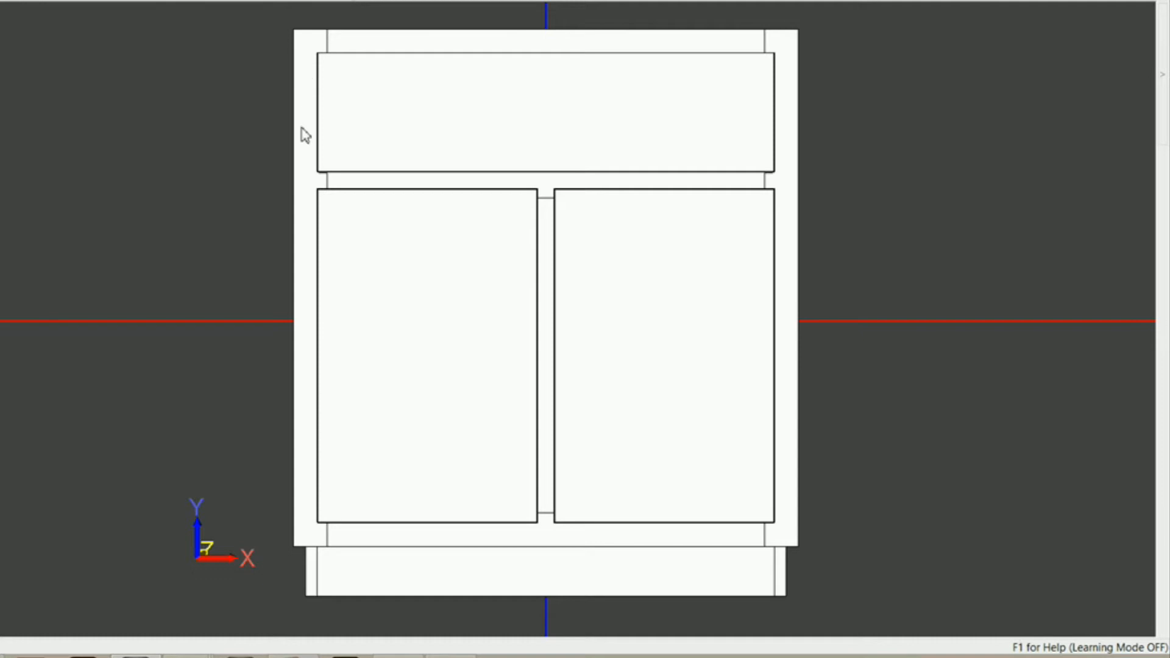
mouse_move(341, 47)
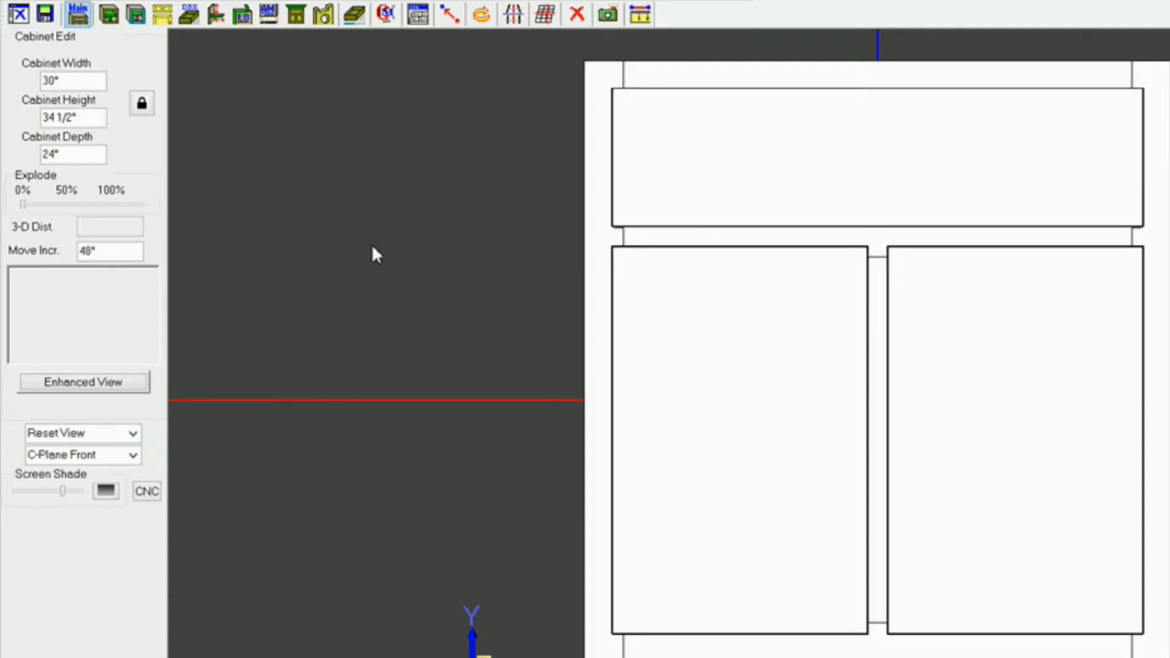
mouse_move(387, 178)
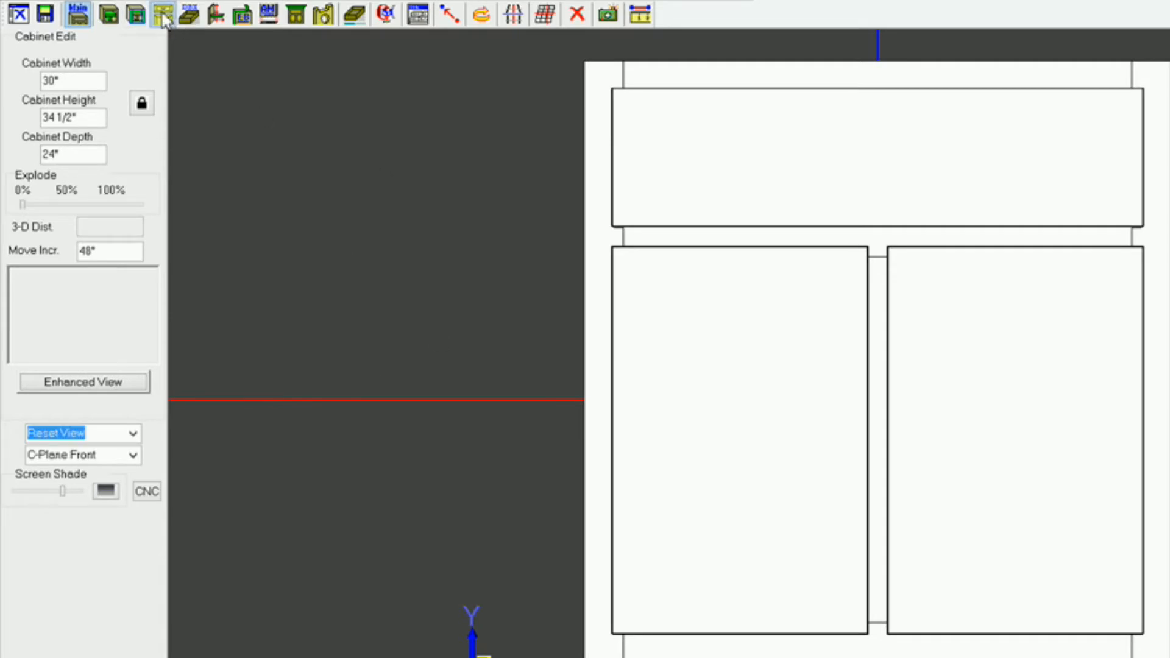
Delete the cabinet's existing door and drawer fronts from the Door/Drawer Editor
click(162, 14)
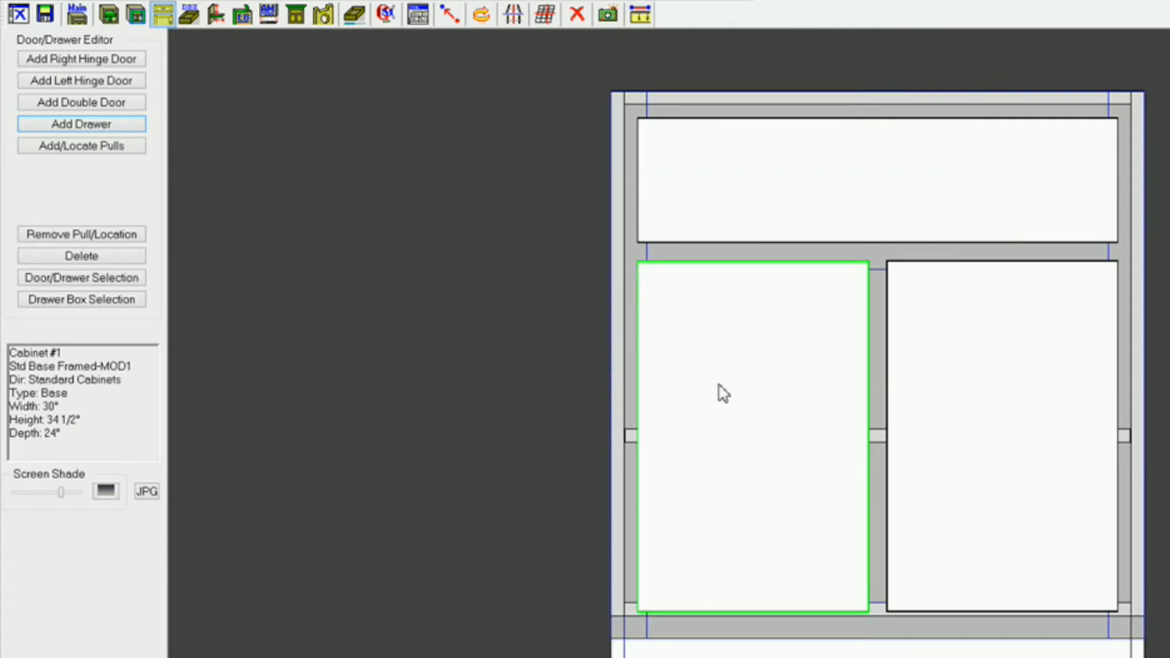
mouse_move(946, 366)
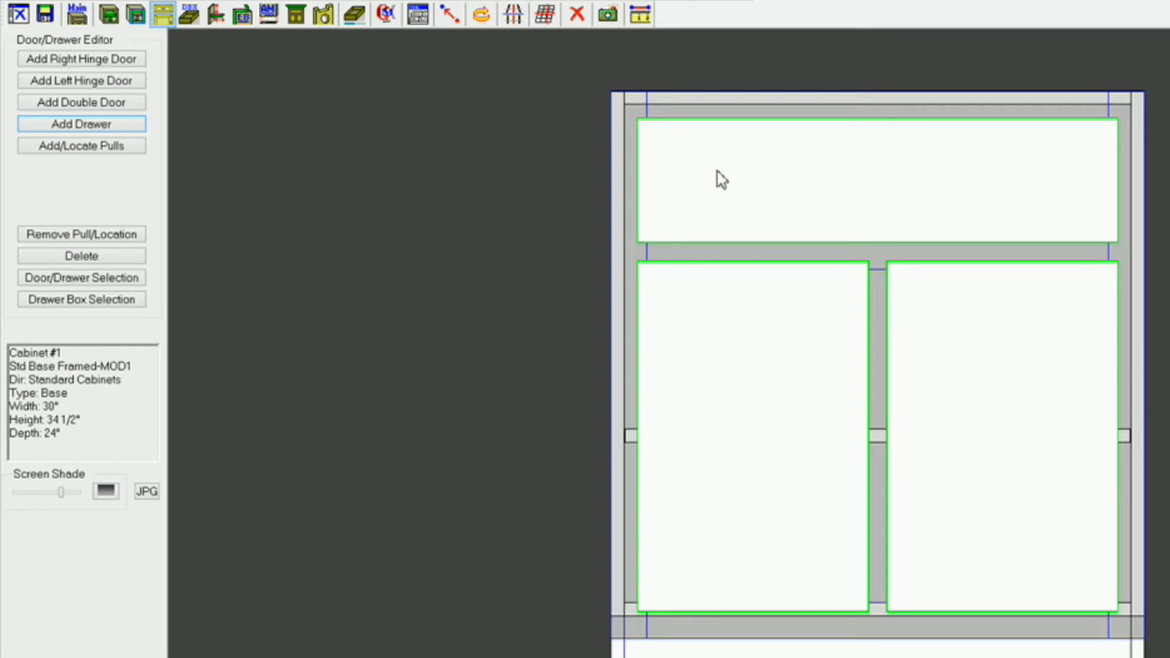
right_click(720, 179)
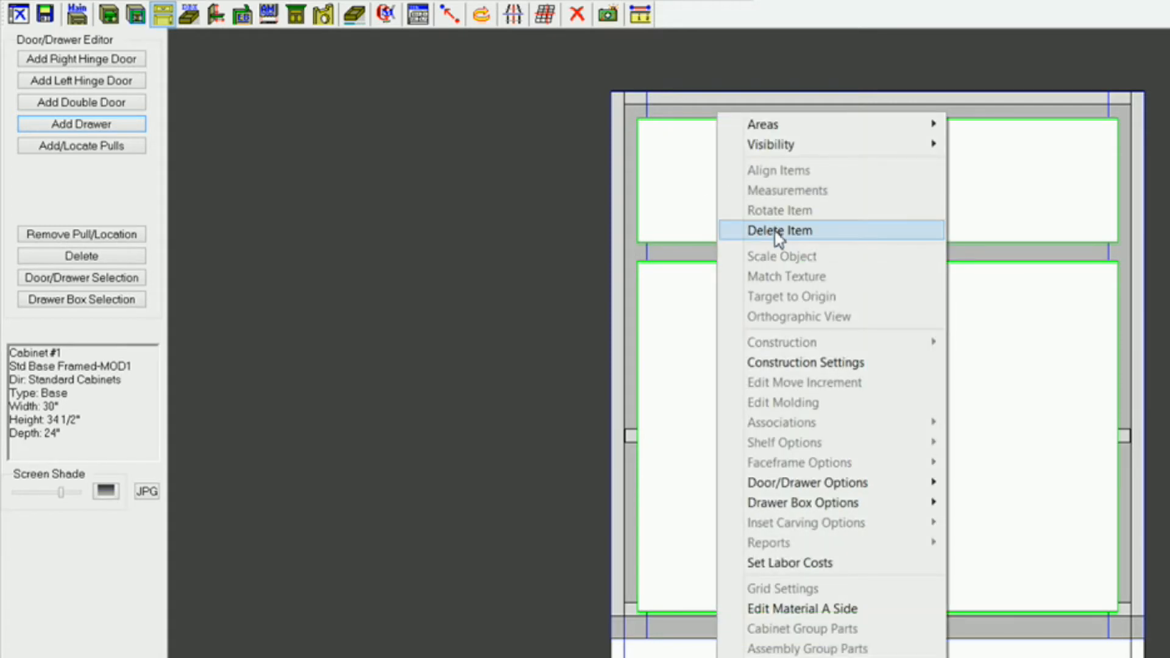
click(779, 230)
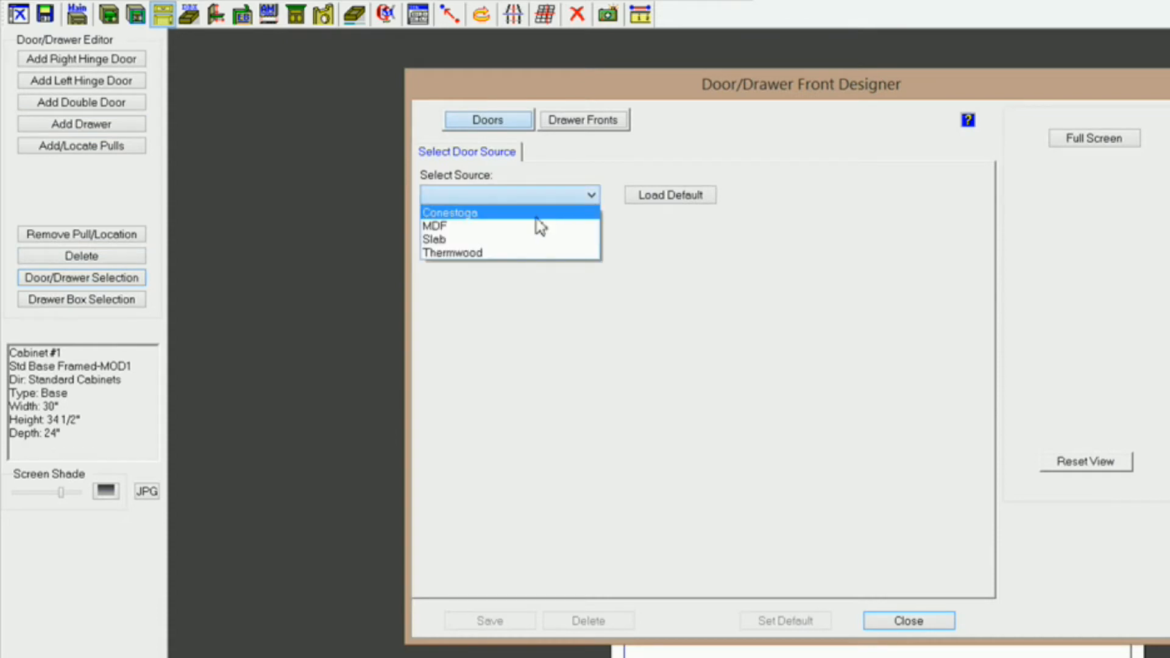
Choose the Conestoga Standard CRP-10 raised-panel door in Hard Maple and set it as default
click(450, 212)
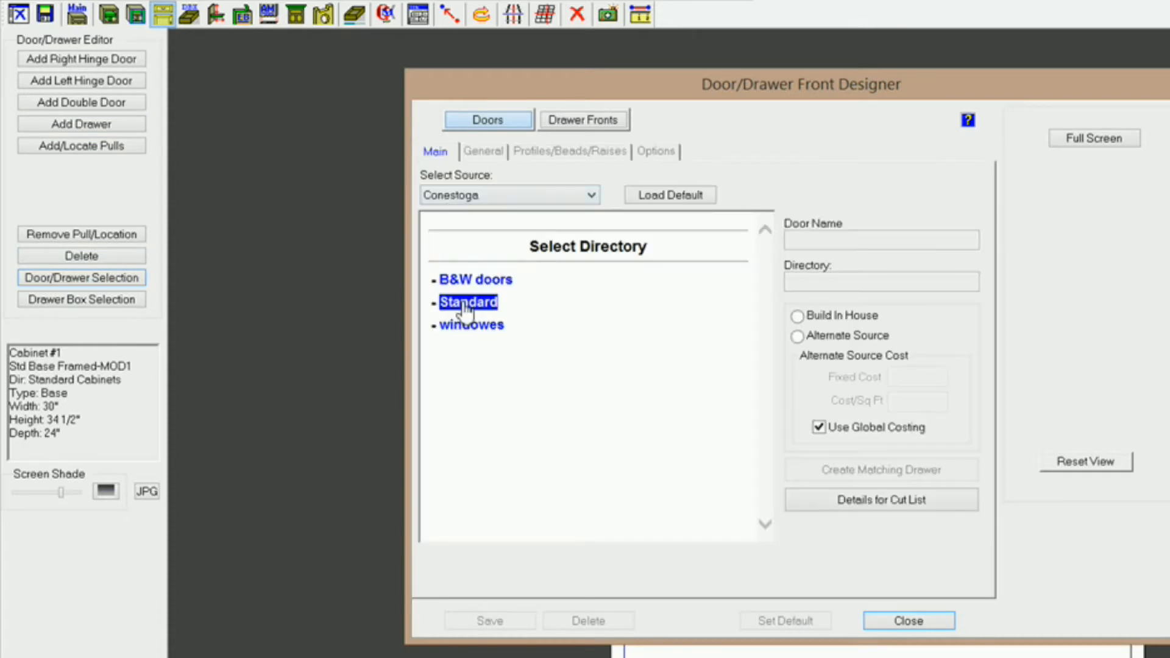
click(468, 302)
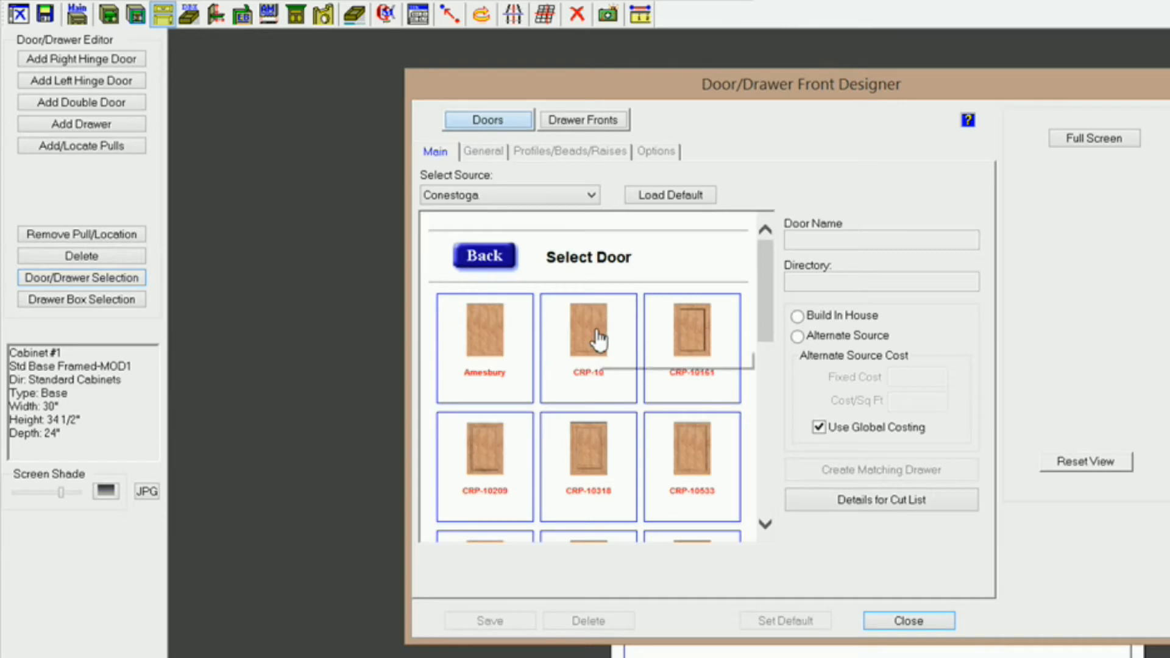
click(588, 331)
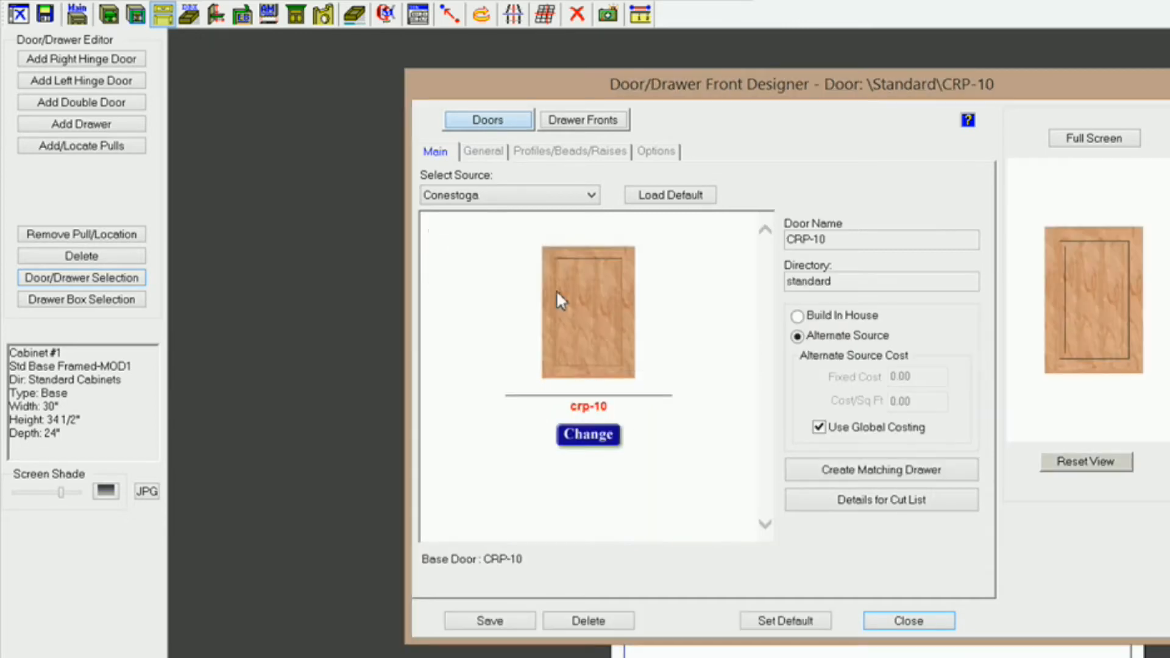
click(483, 151)
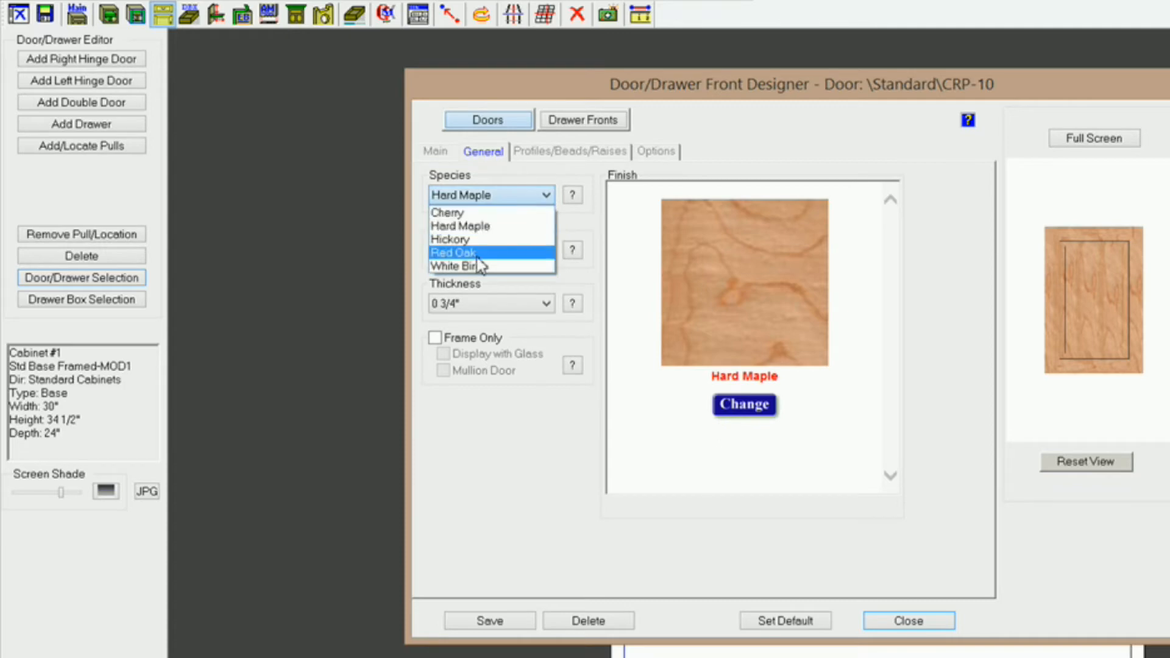
mouse_move(460, 265)
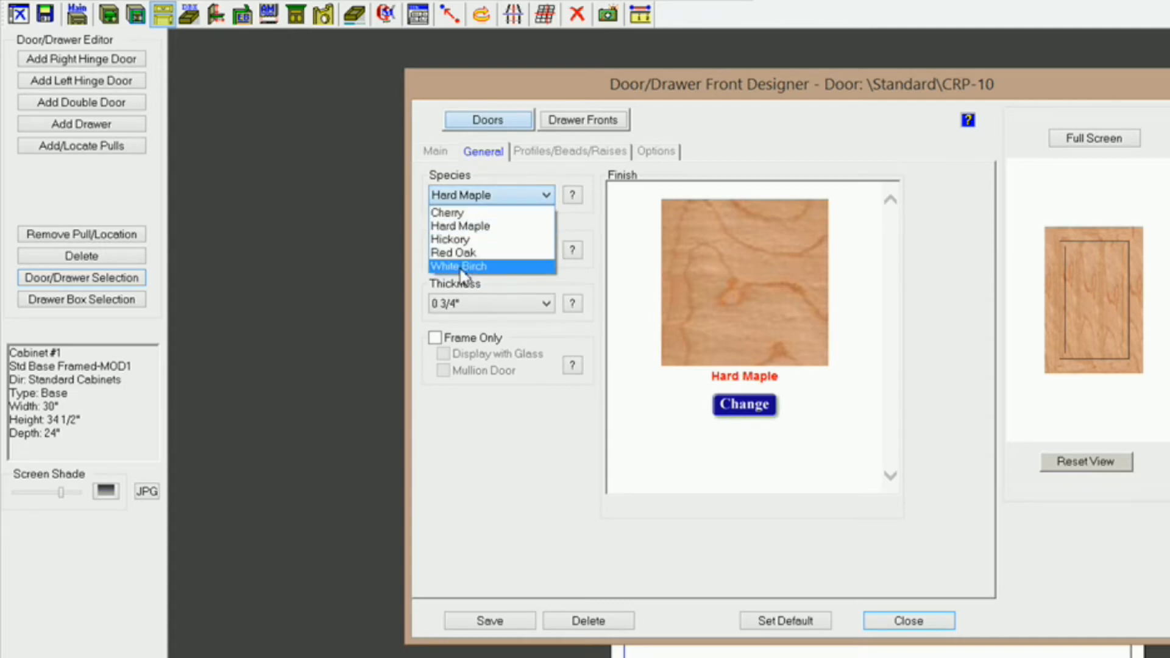
mouse_move(463, 226)
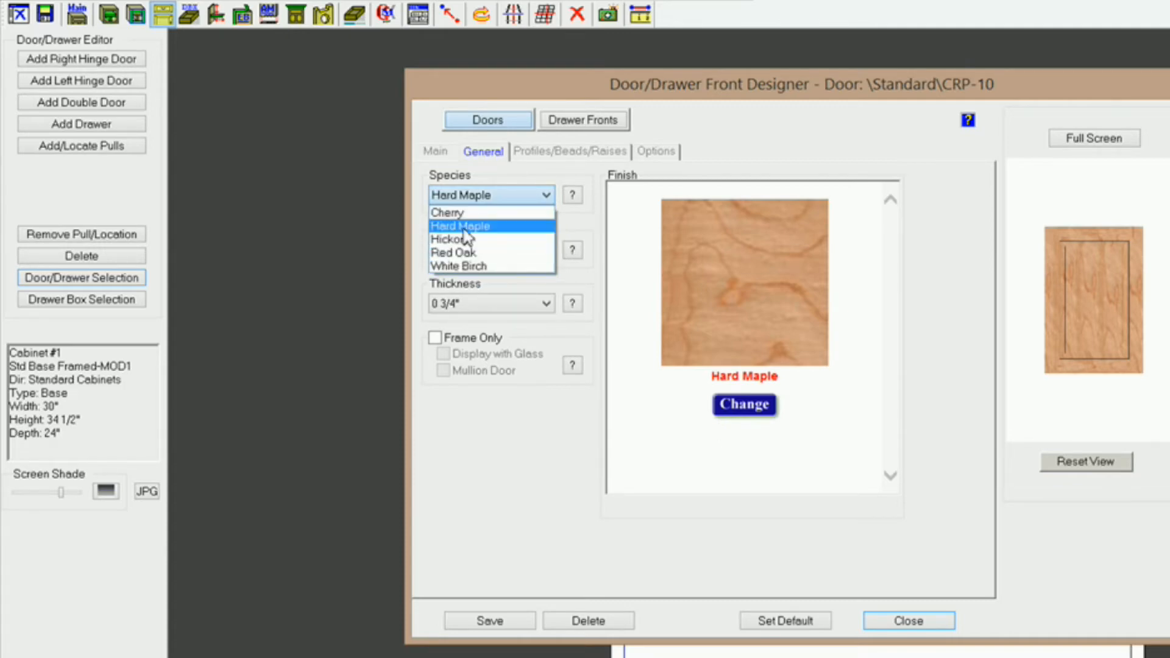
click(459, 226)
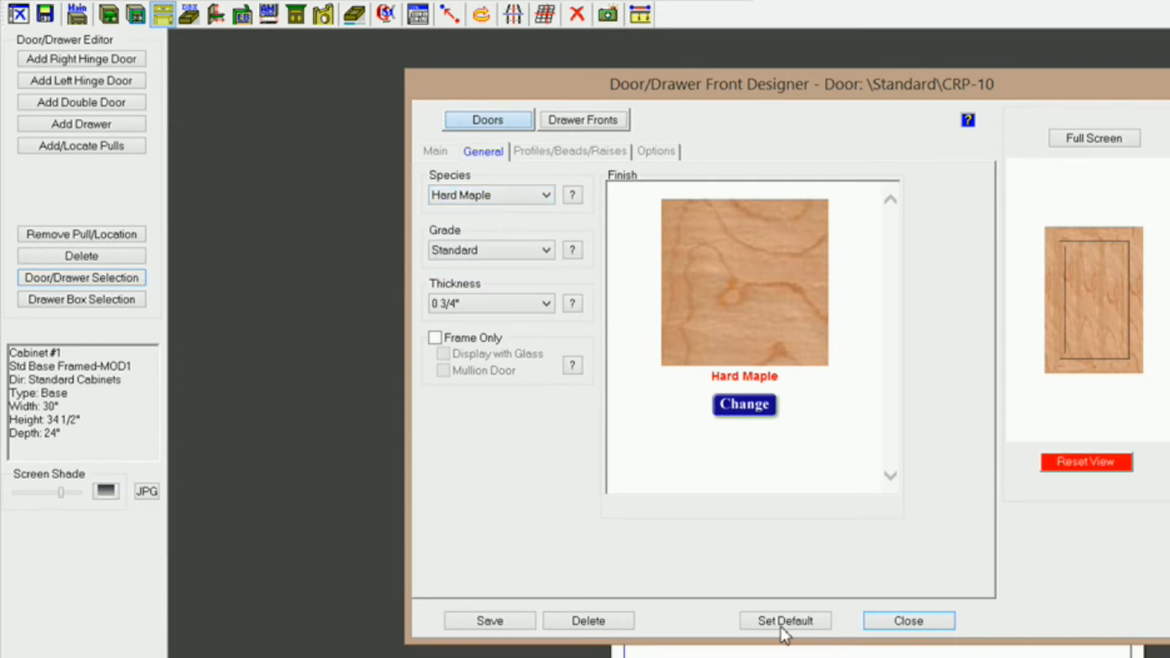
click(907, 620)
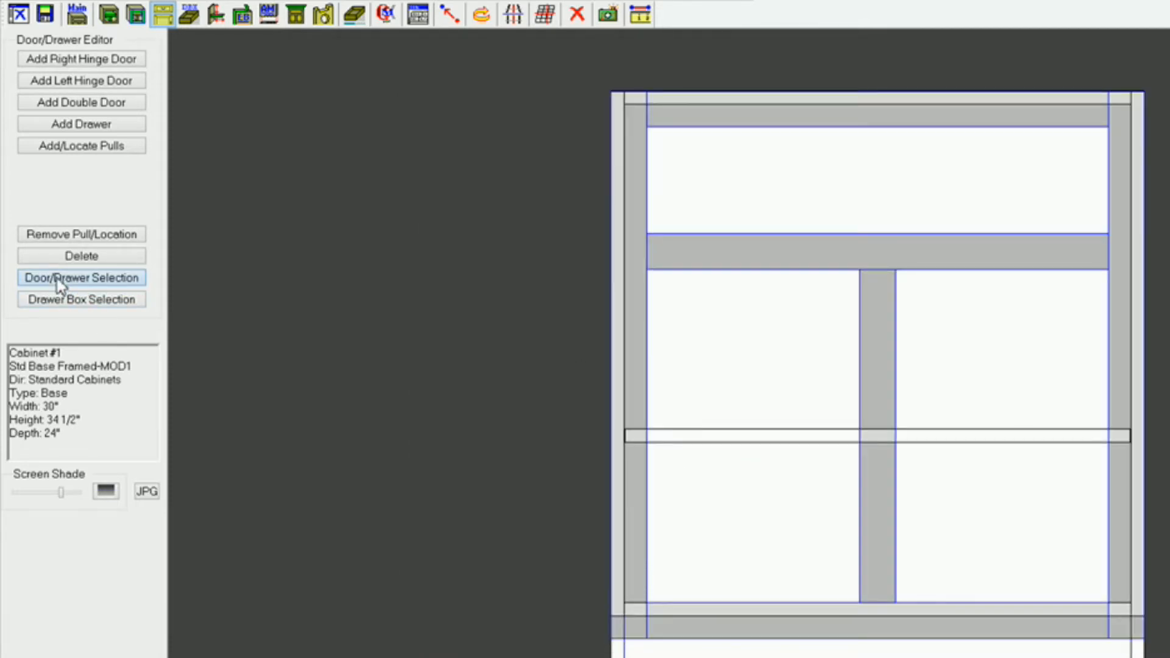
Choose the Conestoga Slab Drawer front and set it as the default drawer front
click(81, 278)
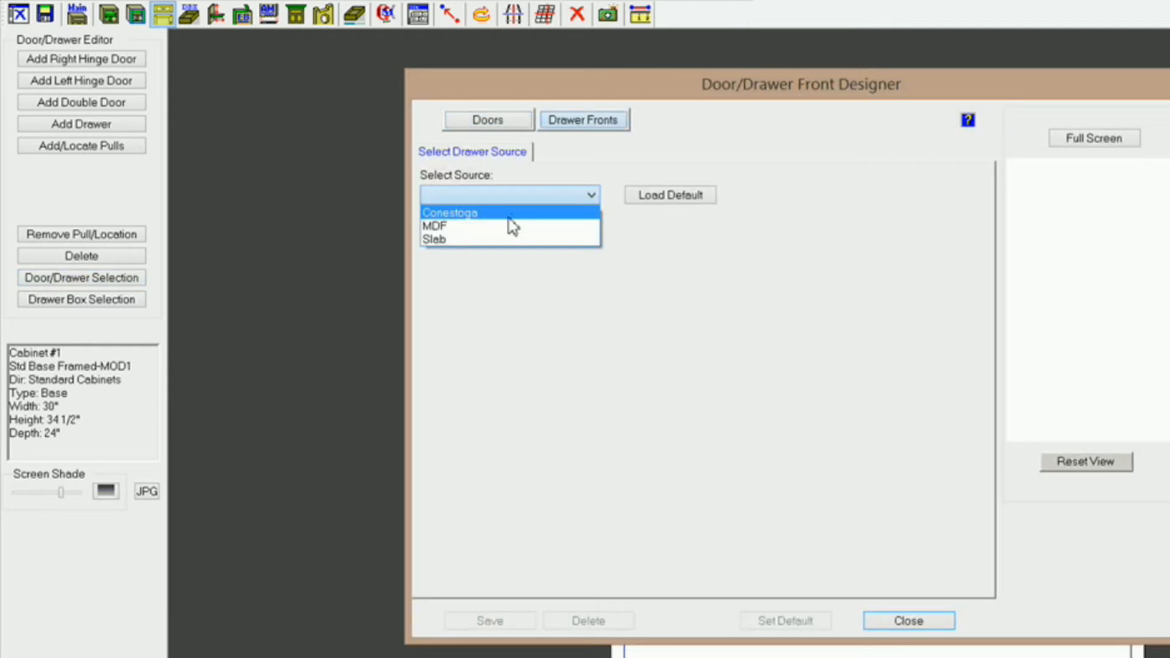
click(447, 212)
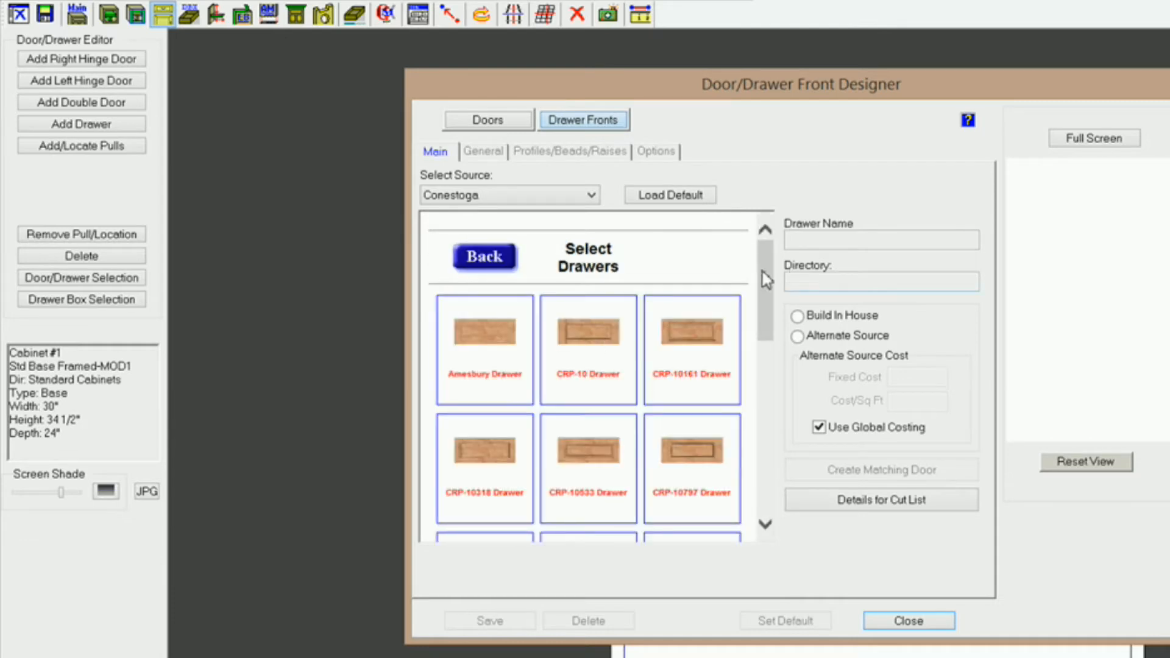
scroll(down, 3)
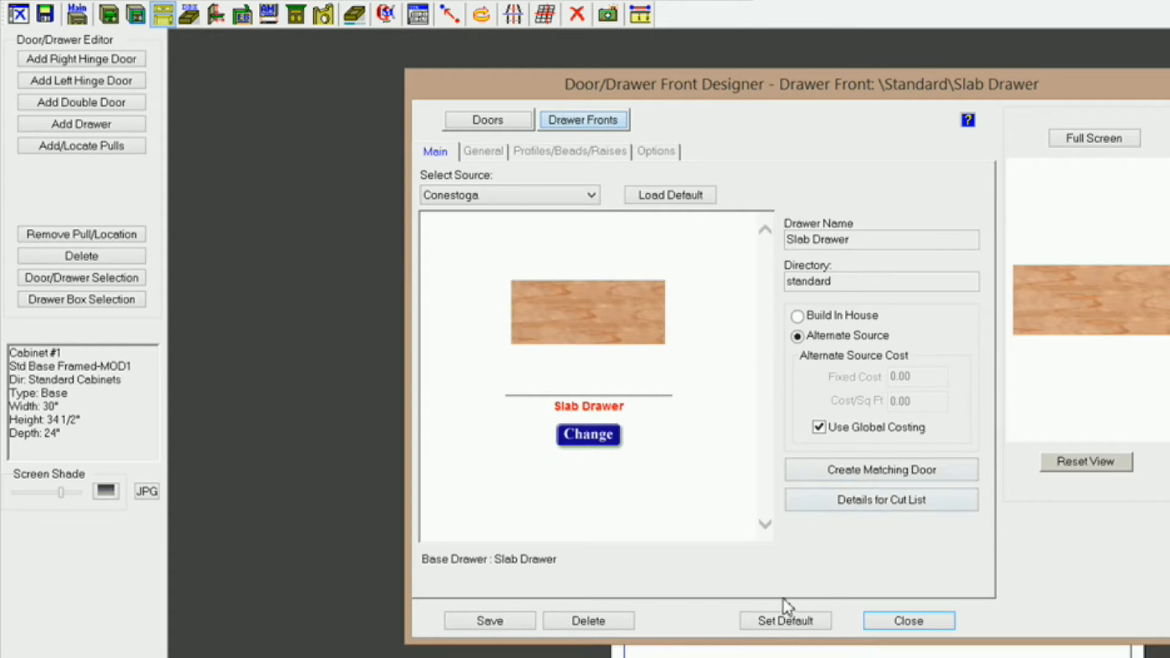
click(906, 620)
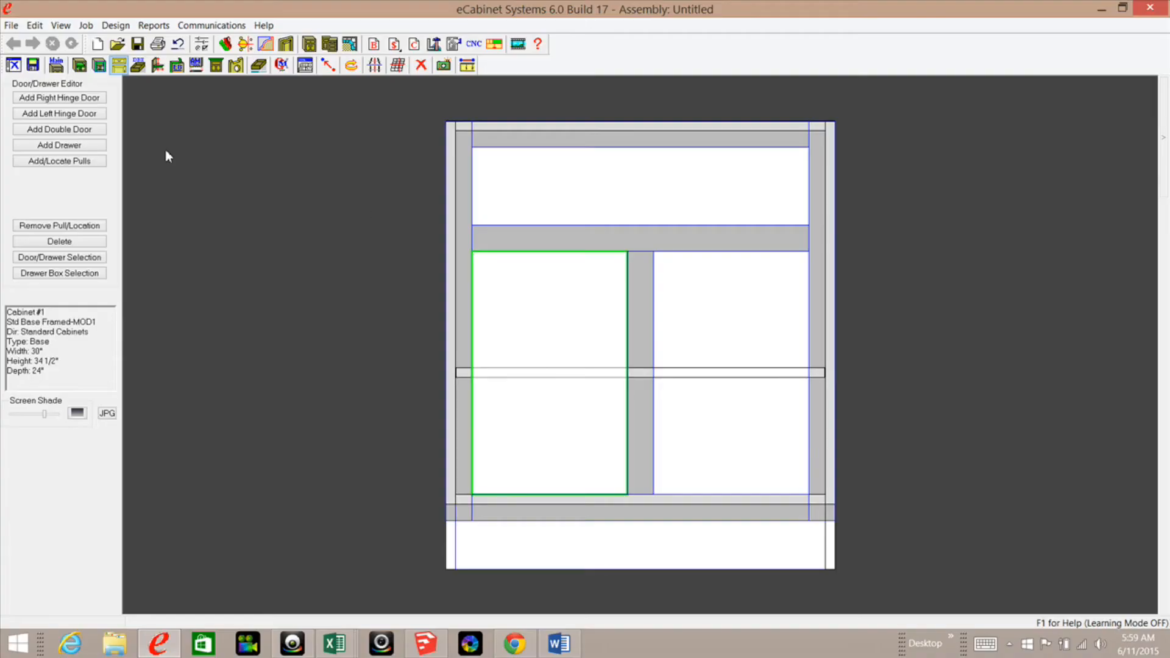
Add a left-hinged door to the lower left opening with 3/4" inset and 1/8" gaps
click(59, 113)
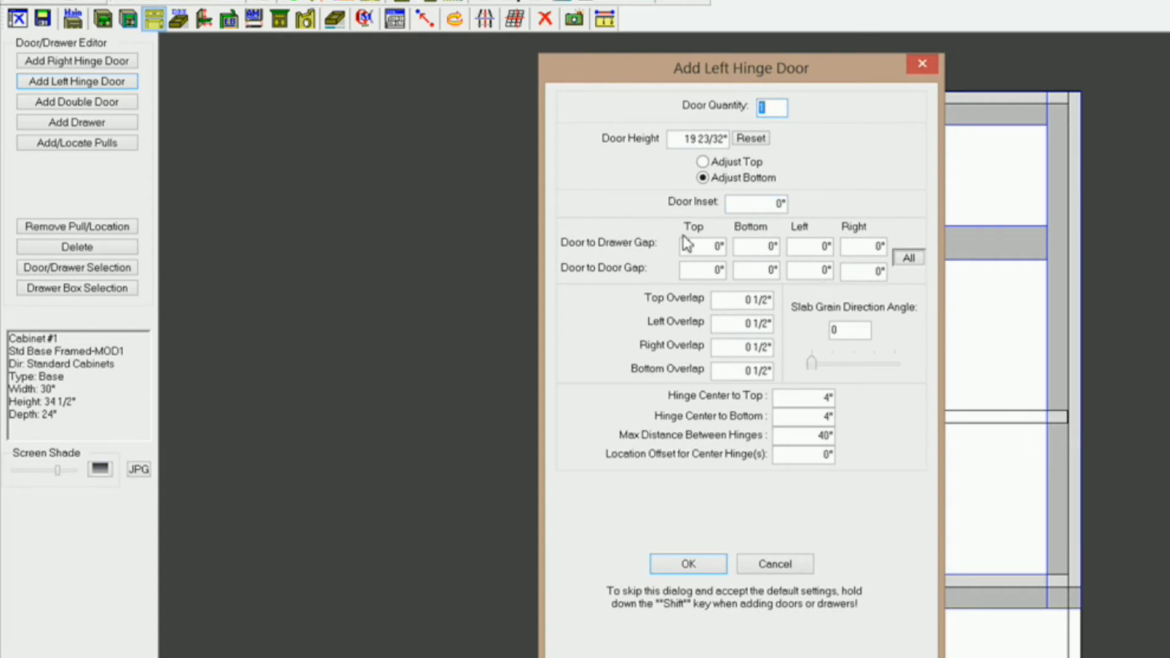
mouse_move(650, 211)
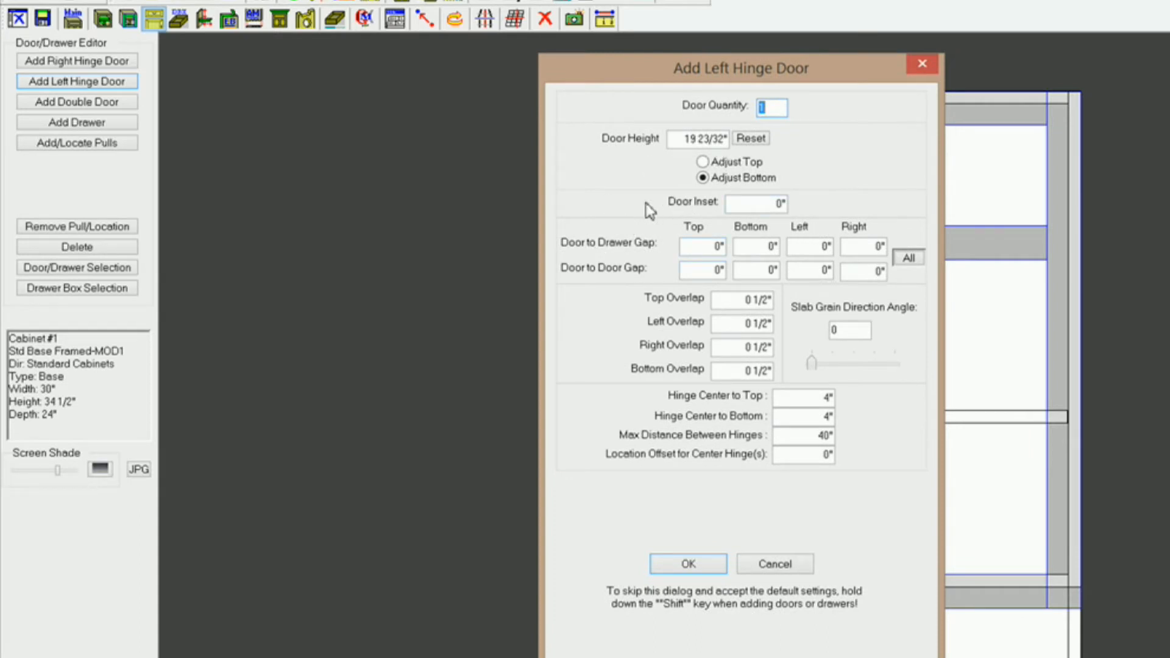
click(755, 204)
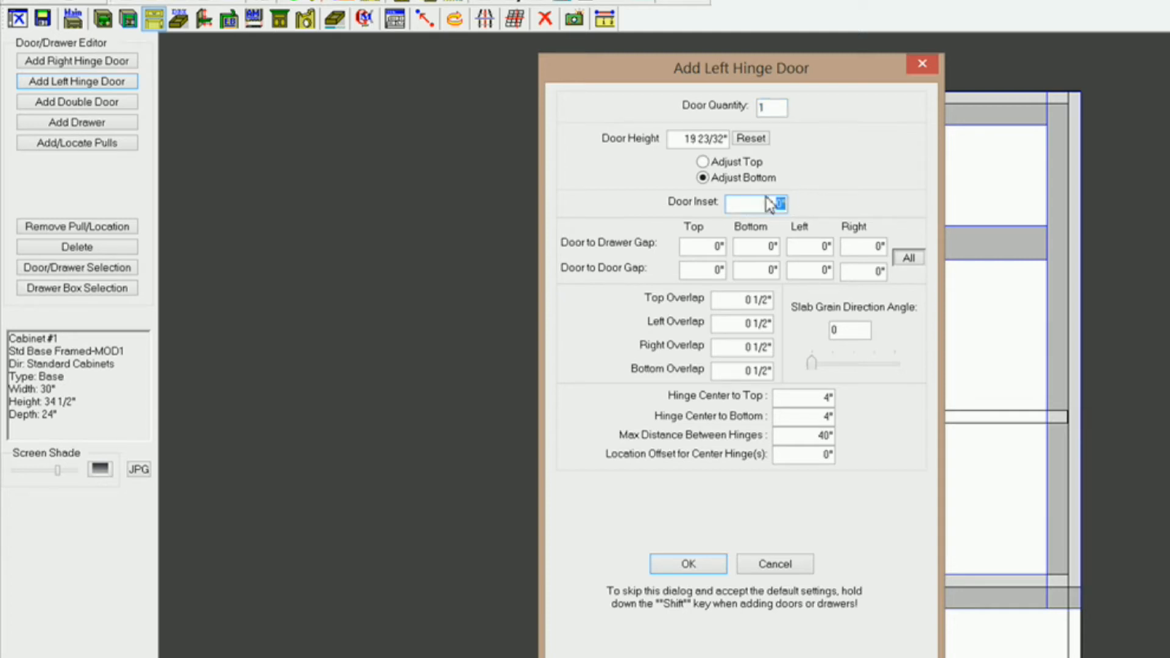
text(3/4)
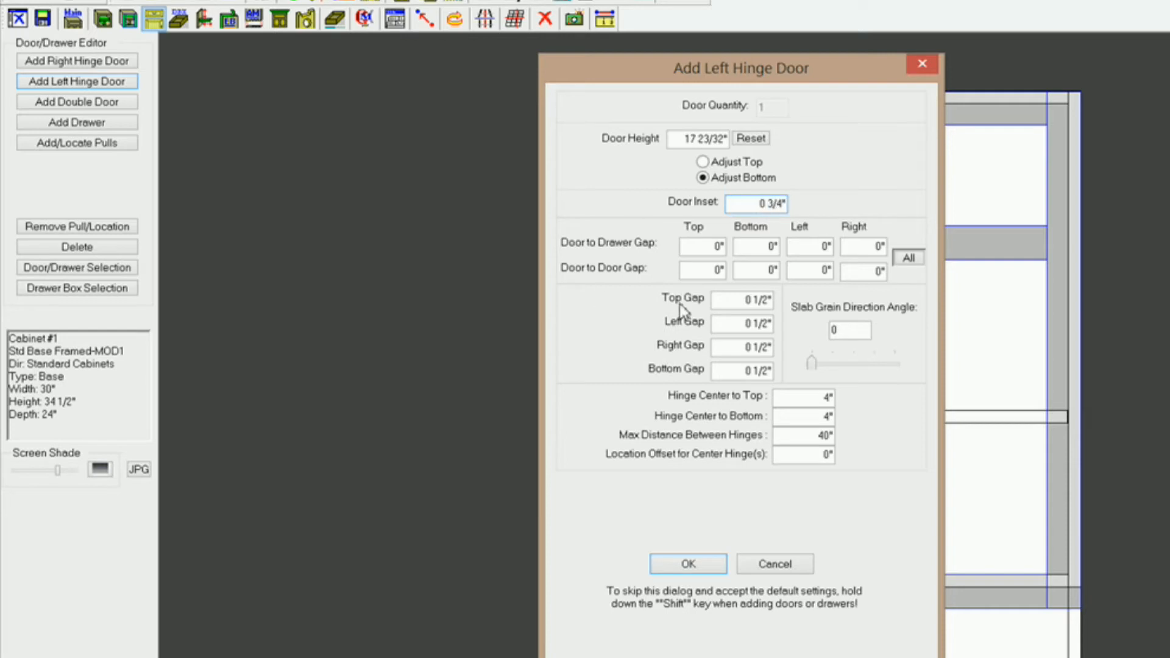
mouse_move(702, 311)
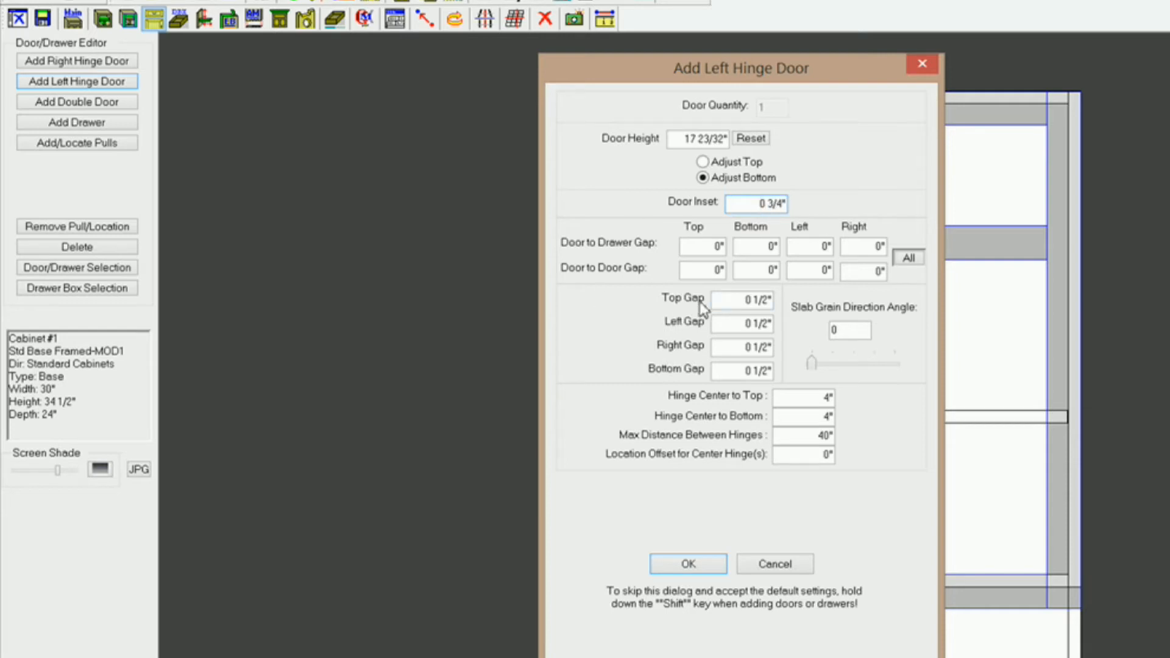
mouse_move(690, 312)
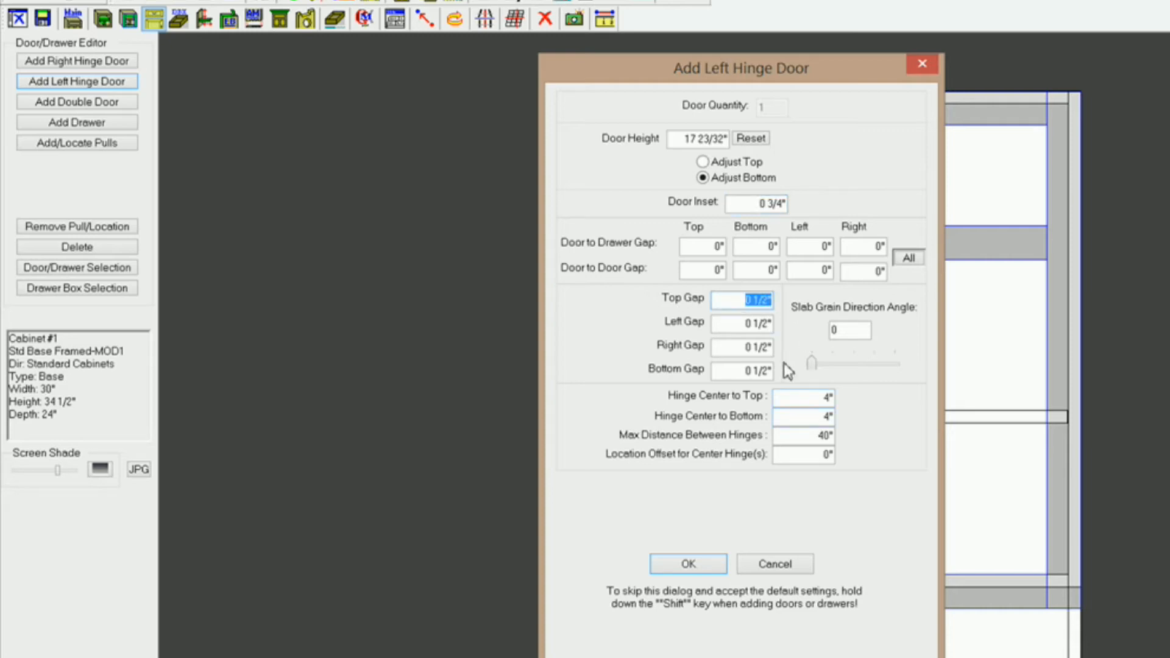
text(1/8)
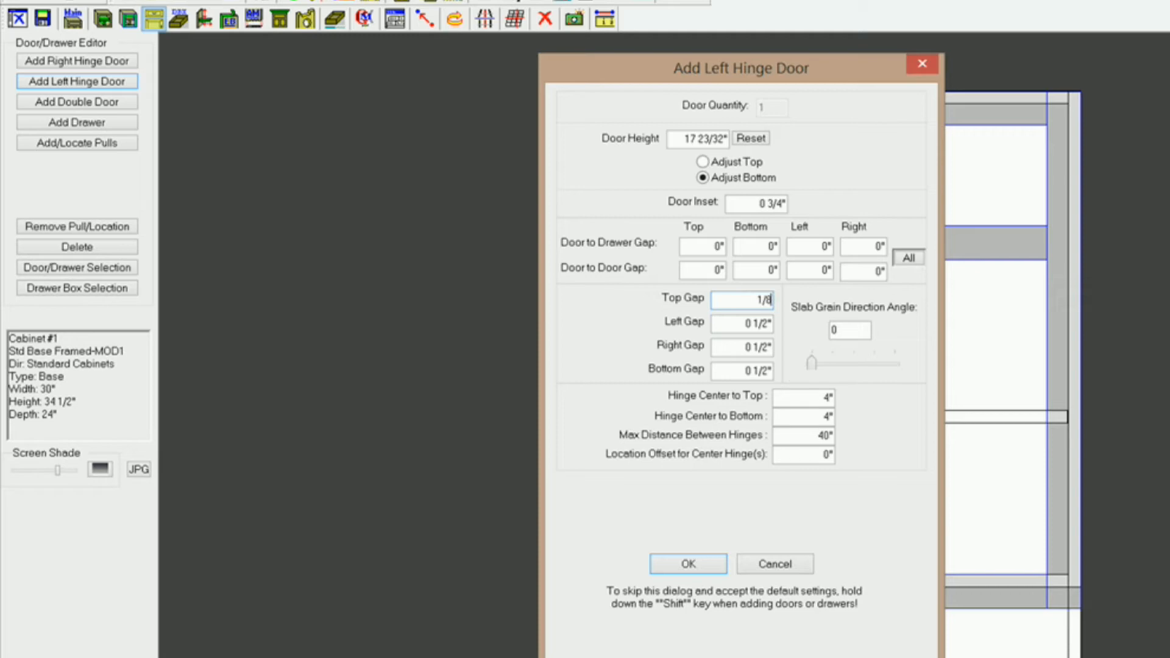
text(0 1/8)
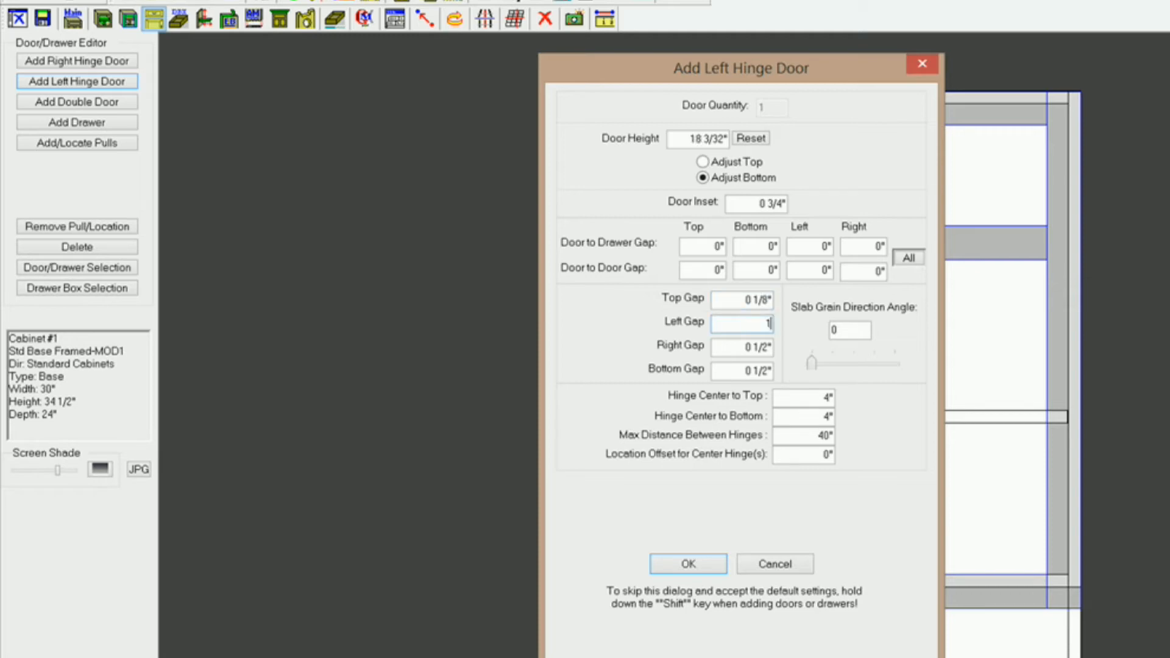
click(741, 348)
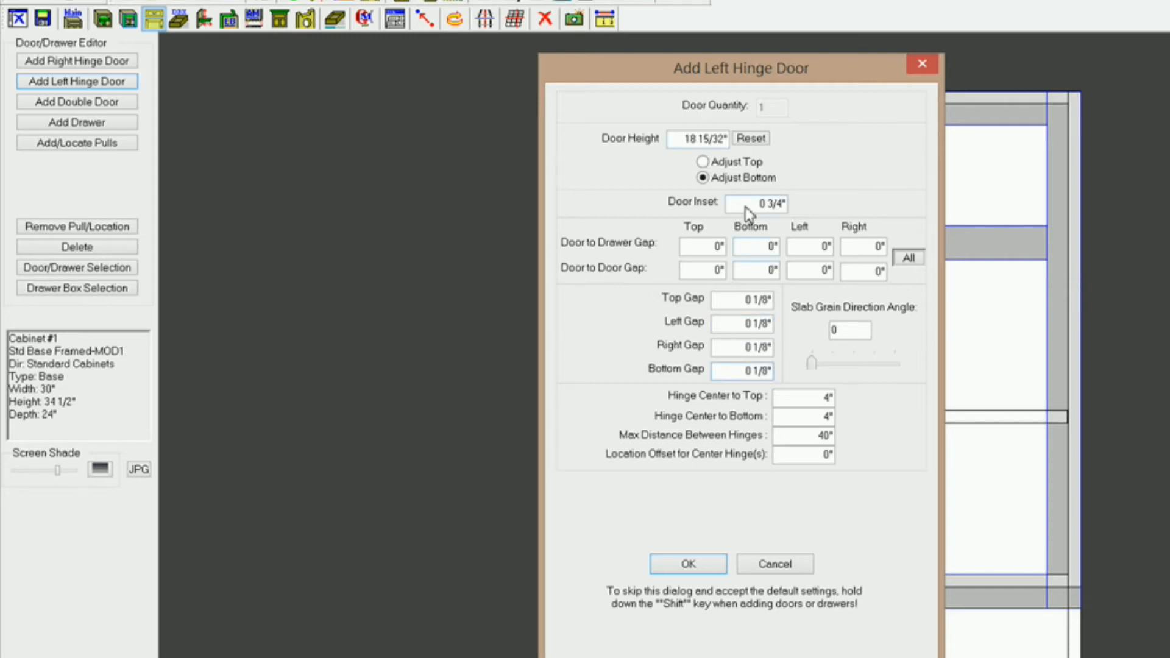
click(687, 563)
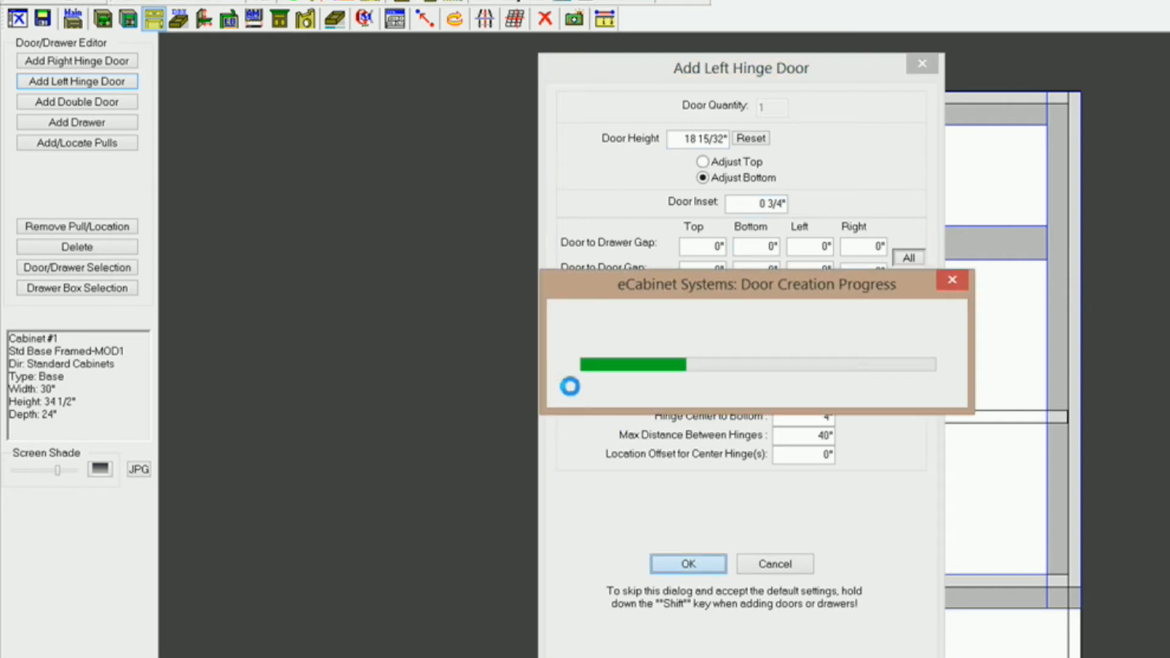
Add a right-hinged door to the lower right opening with 3/4" inset and 1/8" gaps
click(686, 563)
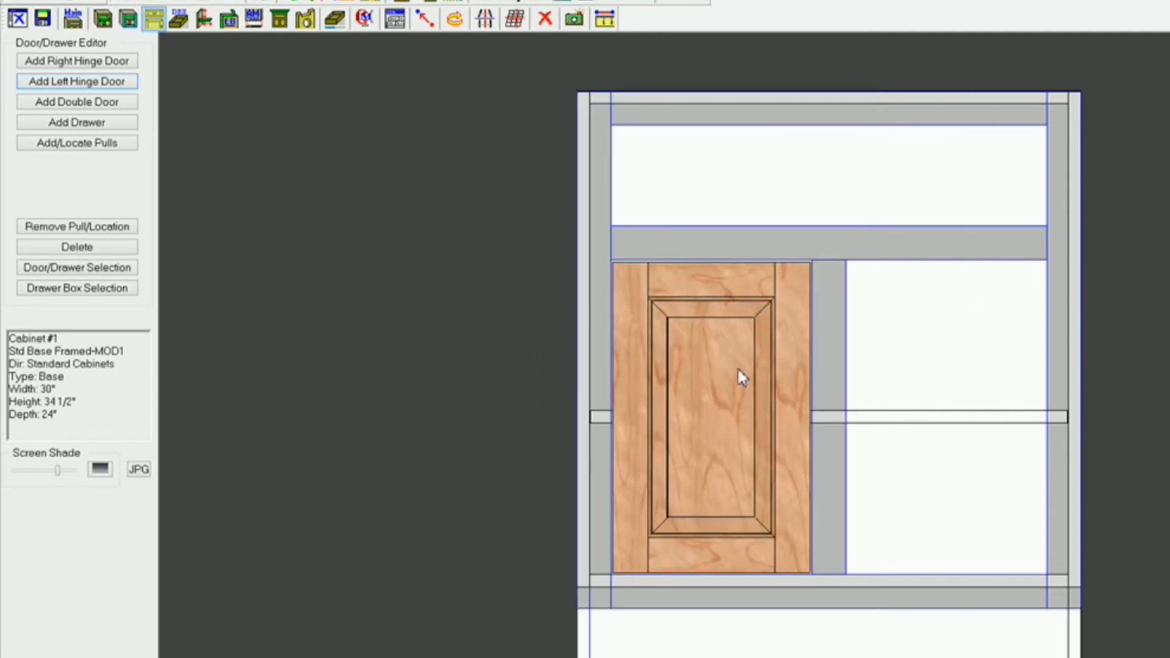
mouse_move(671, 447)
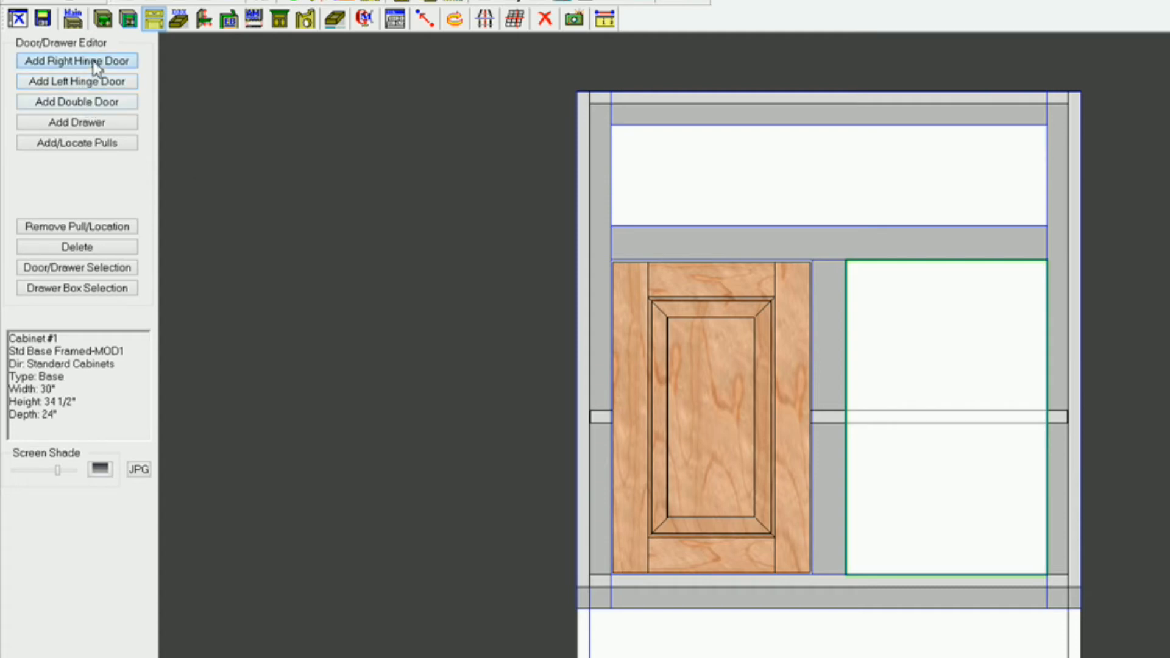
click(76, 61)
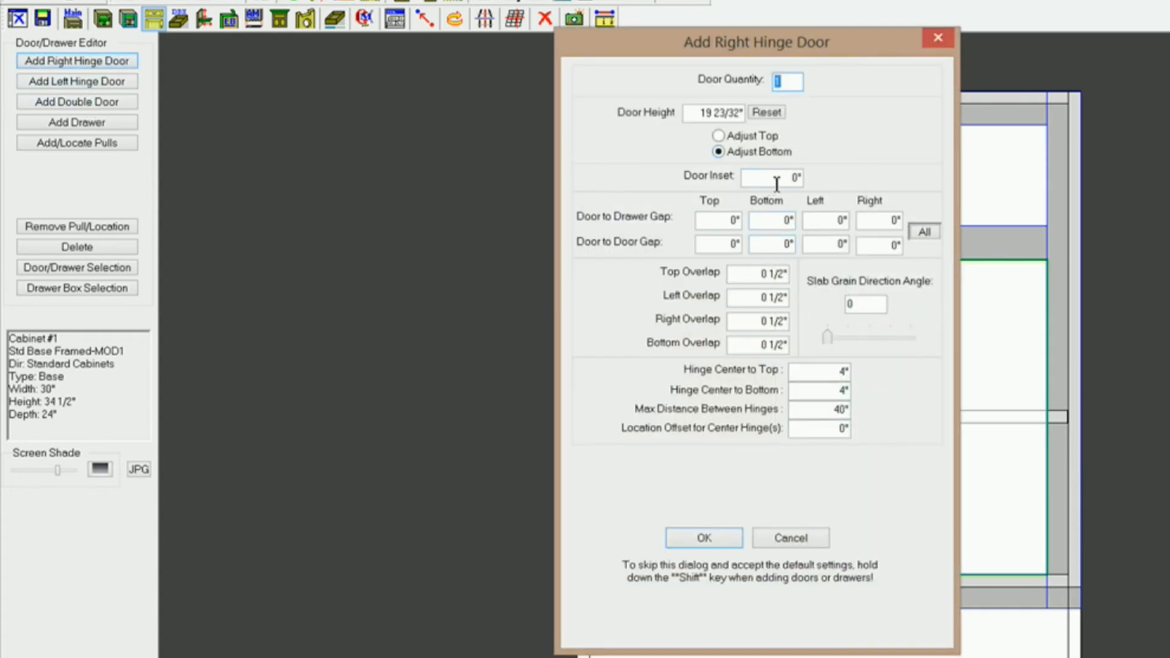
text(3/4)
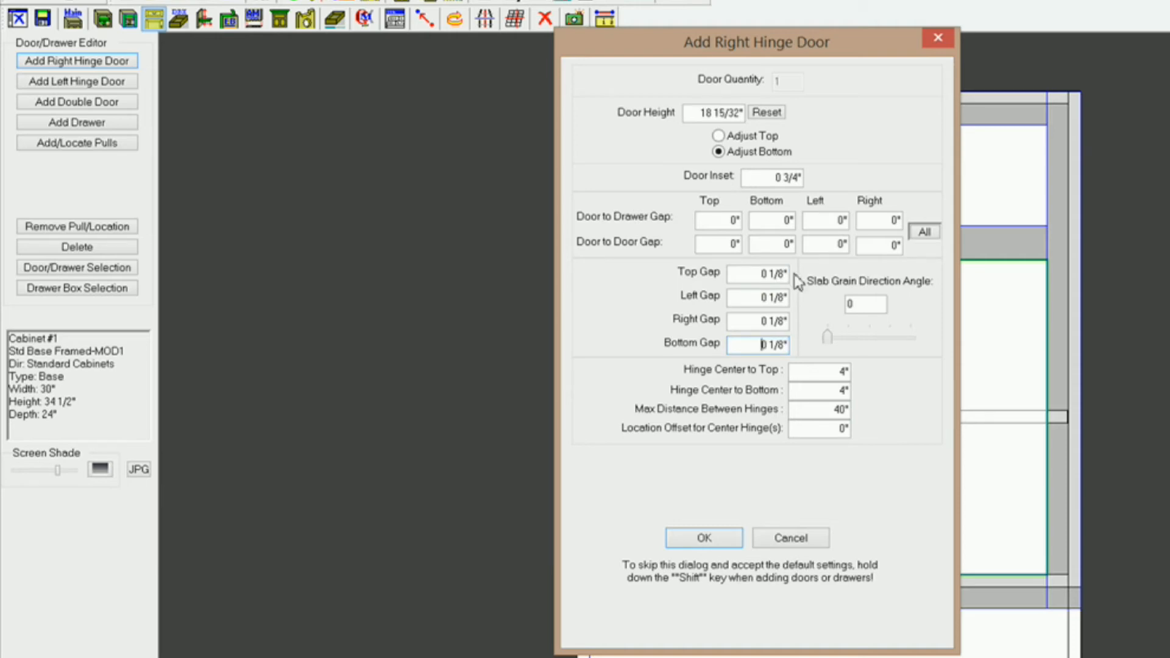
mouse_move(788, 456)
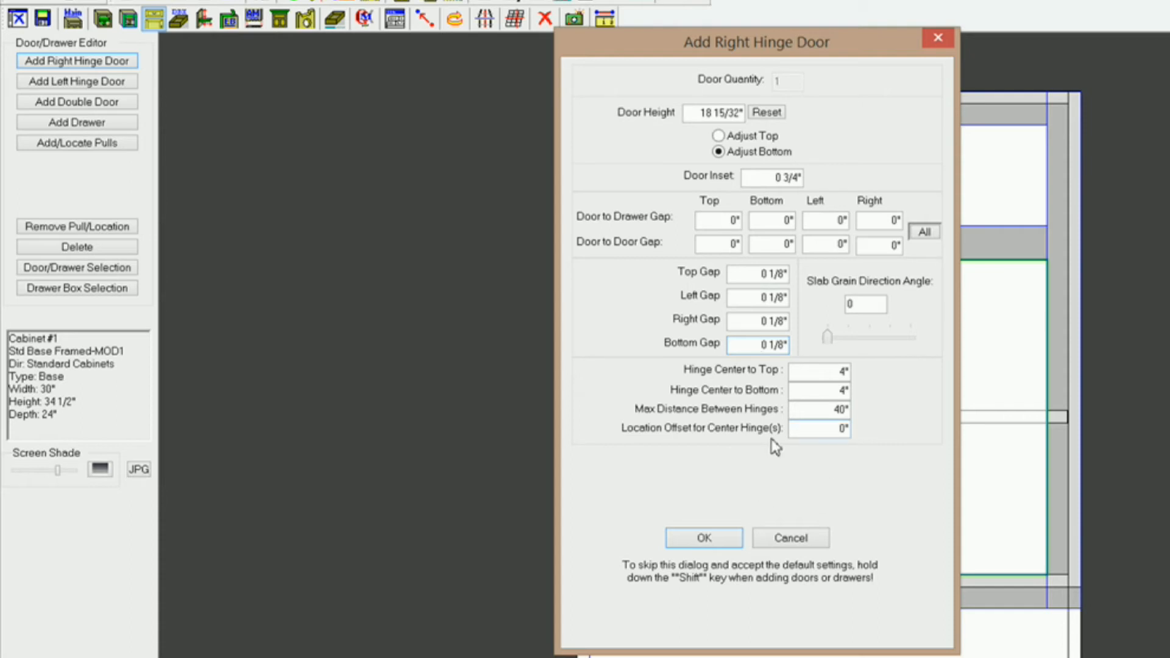
mouse_move(749, 523)
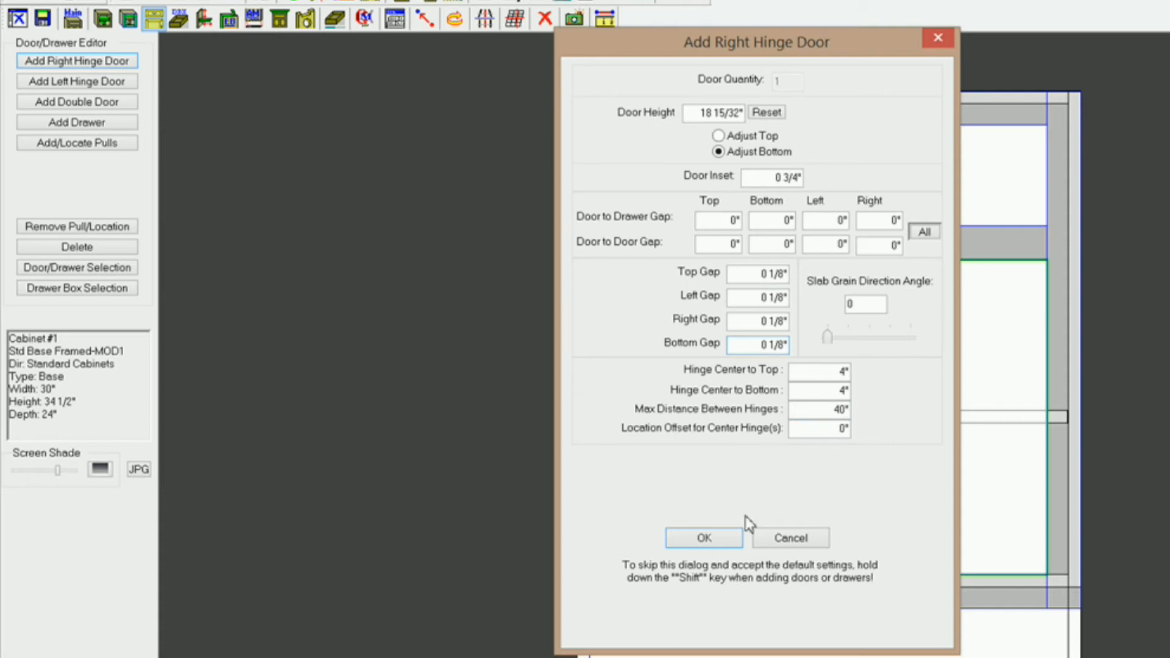
click(702, 538)
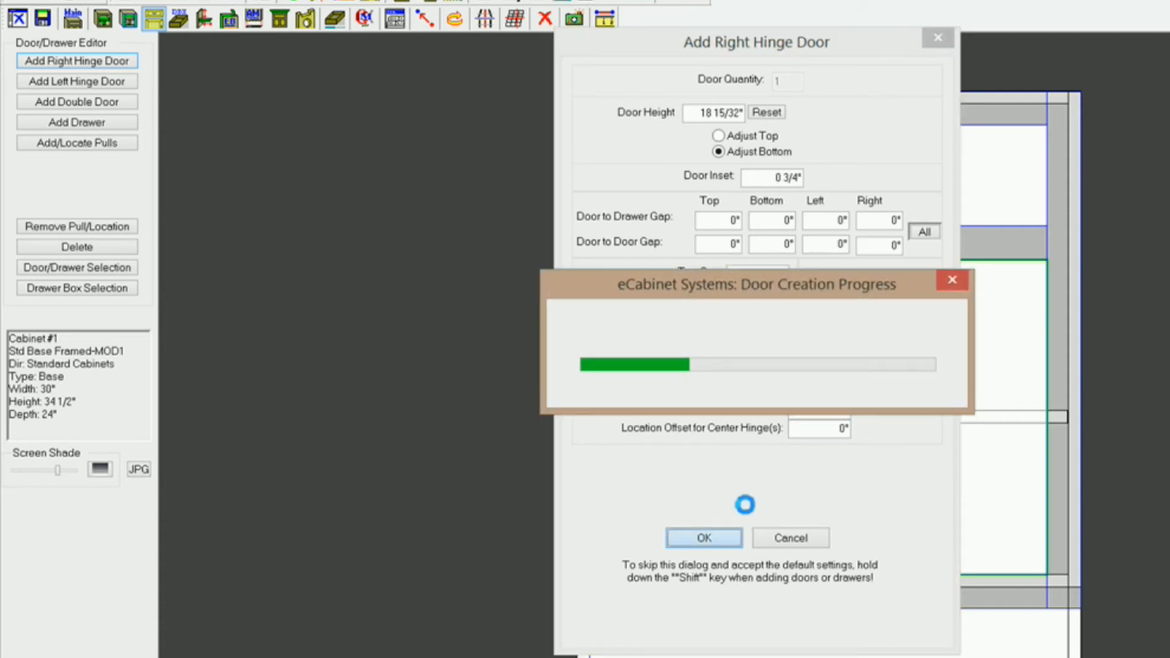
click(702, 538)
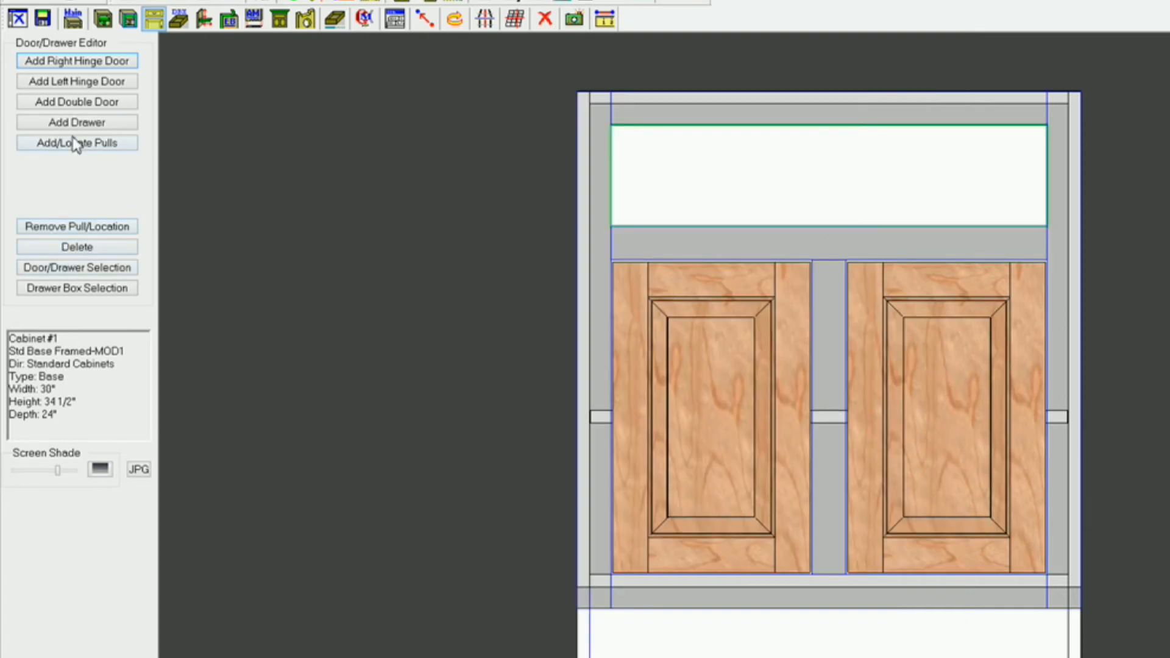
Add a drawer front to the top opening with 3/4" inset and 1/8" gaps
click(76, 122)
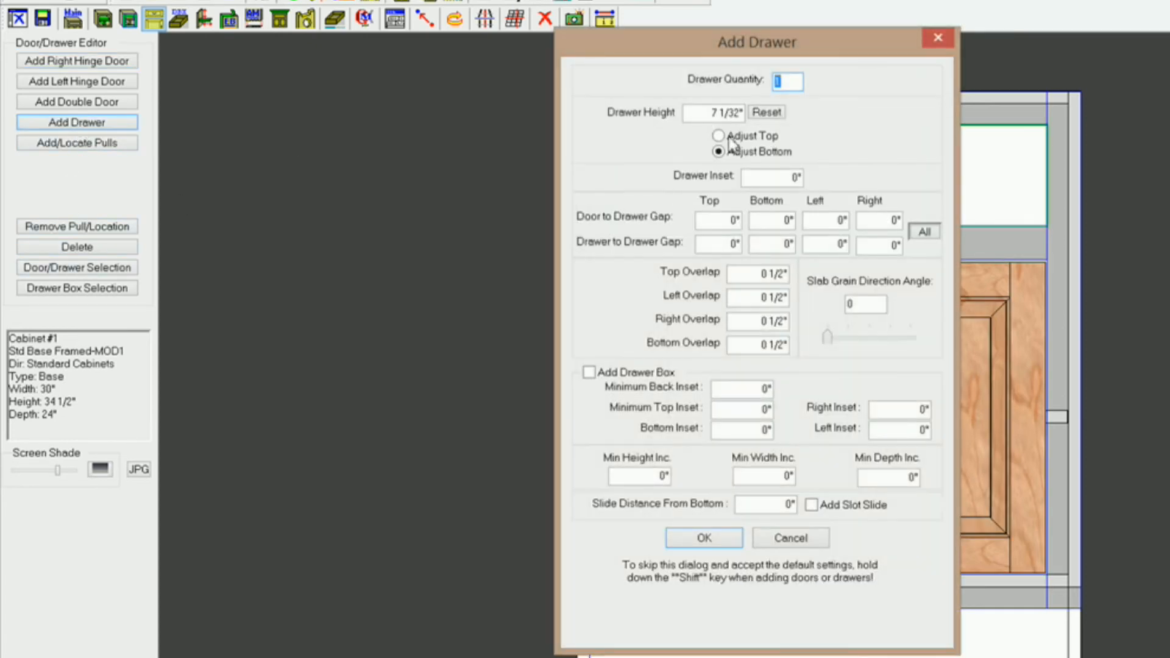
click(772, 177)
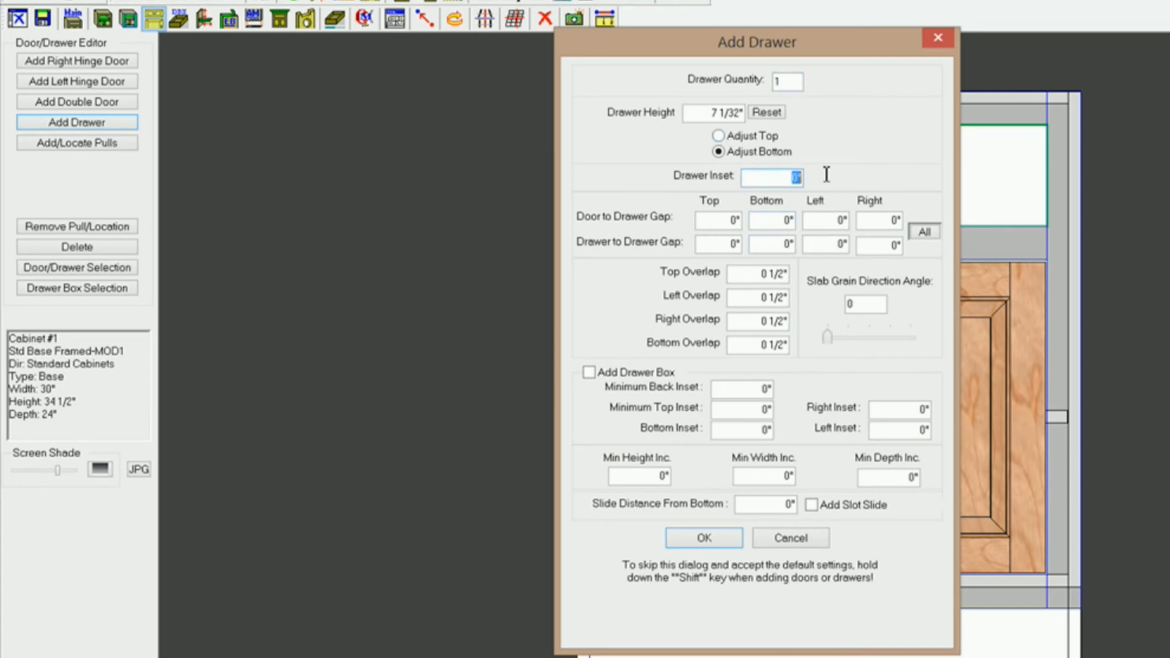
text(3/4")
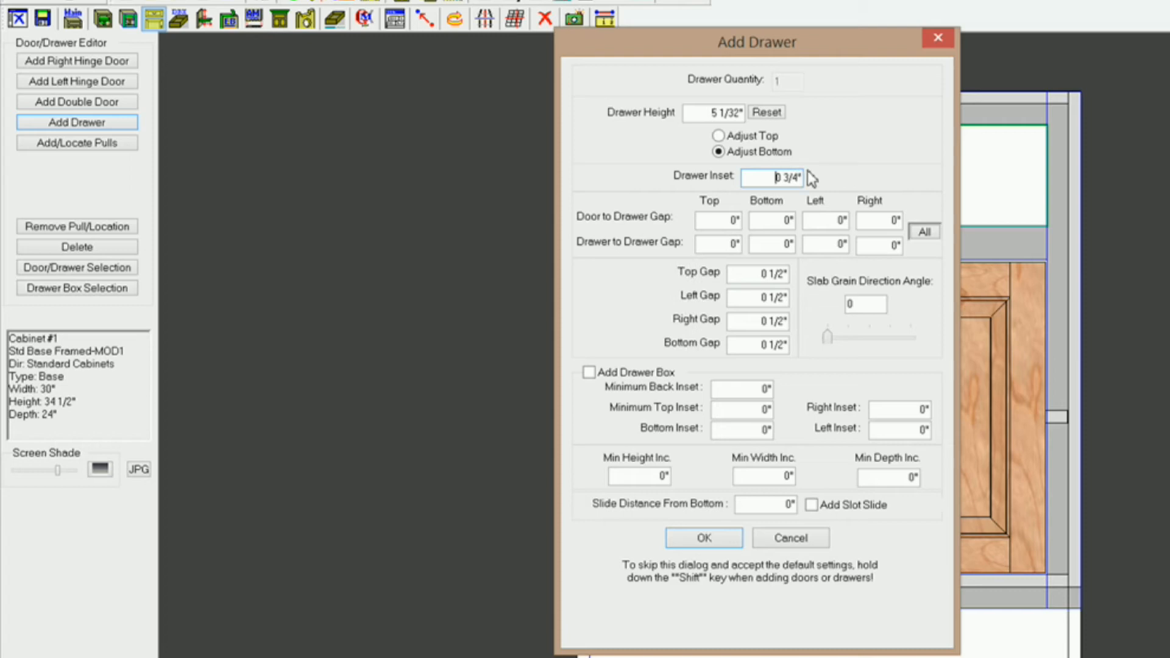
click(757, 273)
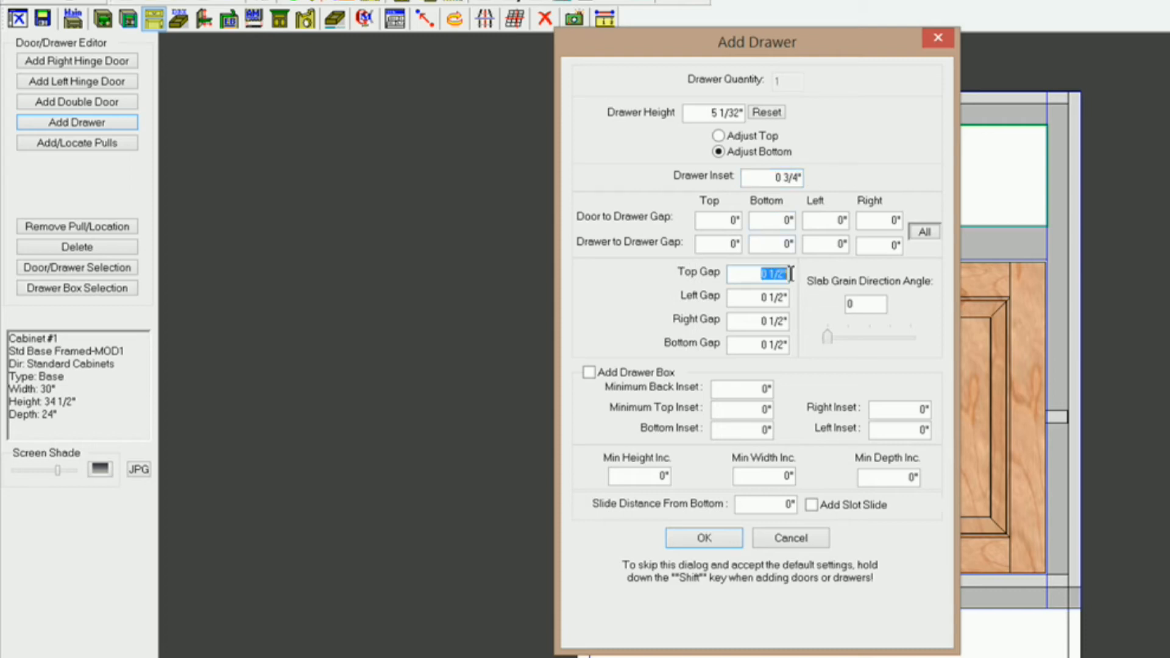
text(0 1/8")
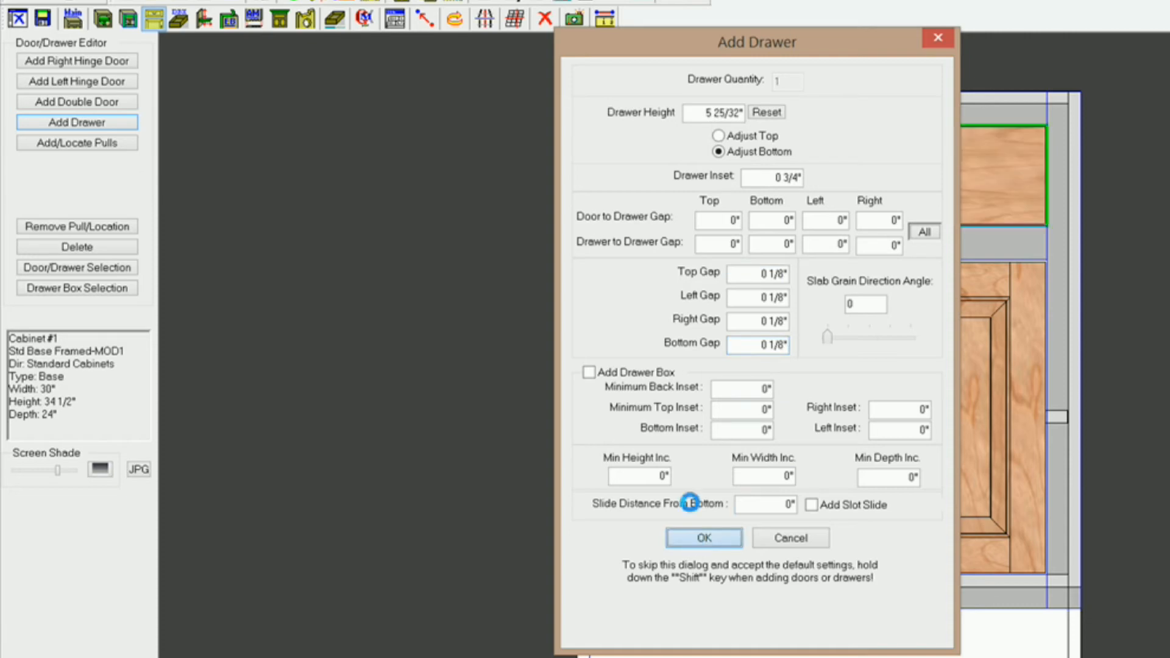
click(702, 538)
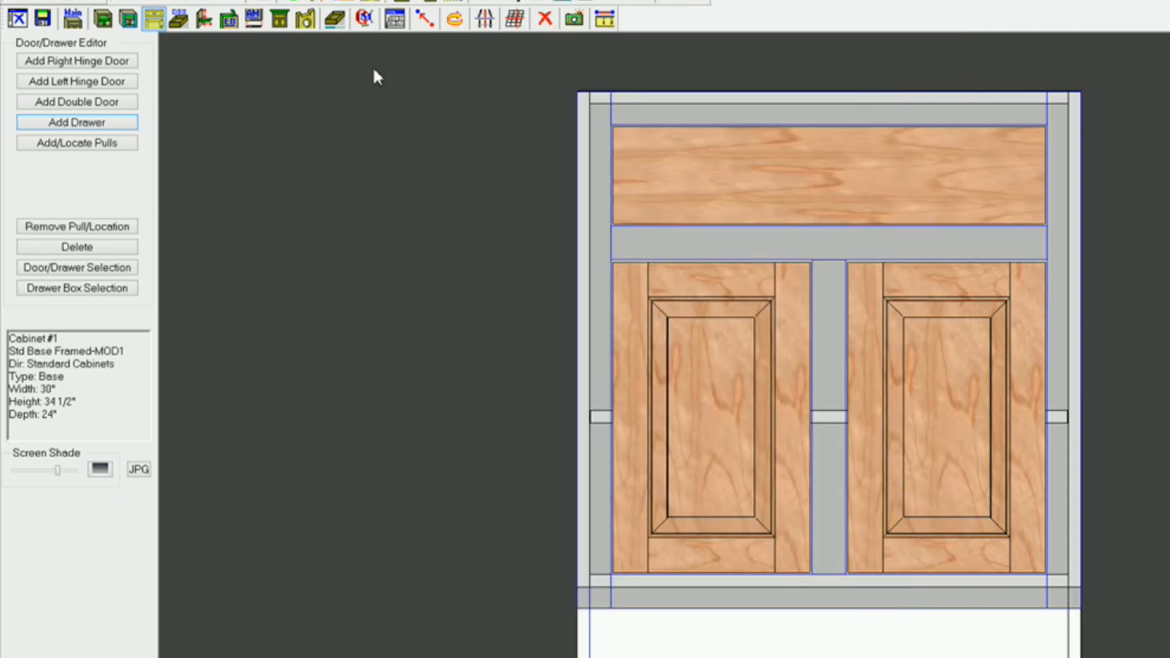
click(72, 17)
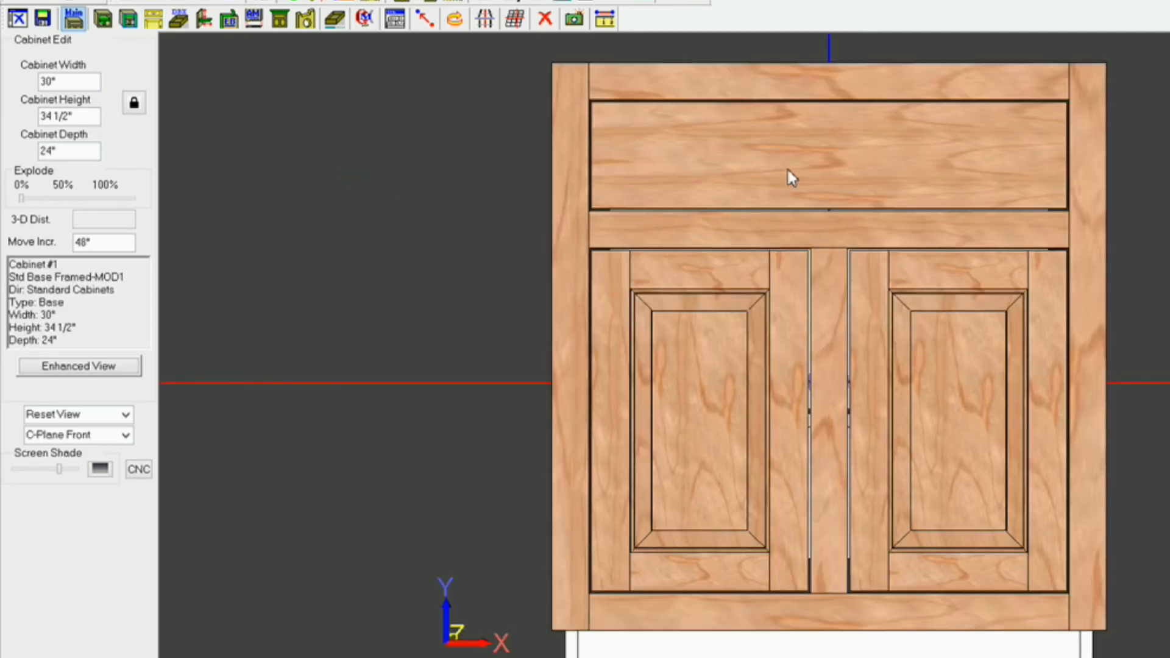
mouse_move(590, 261)
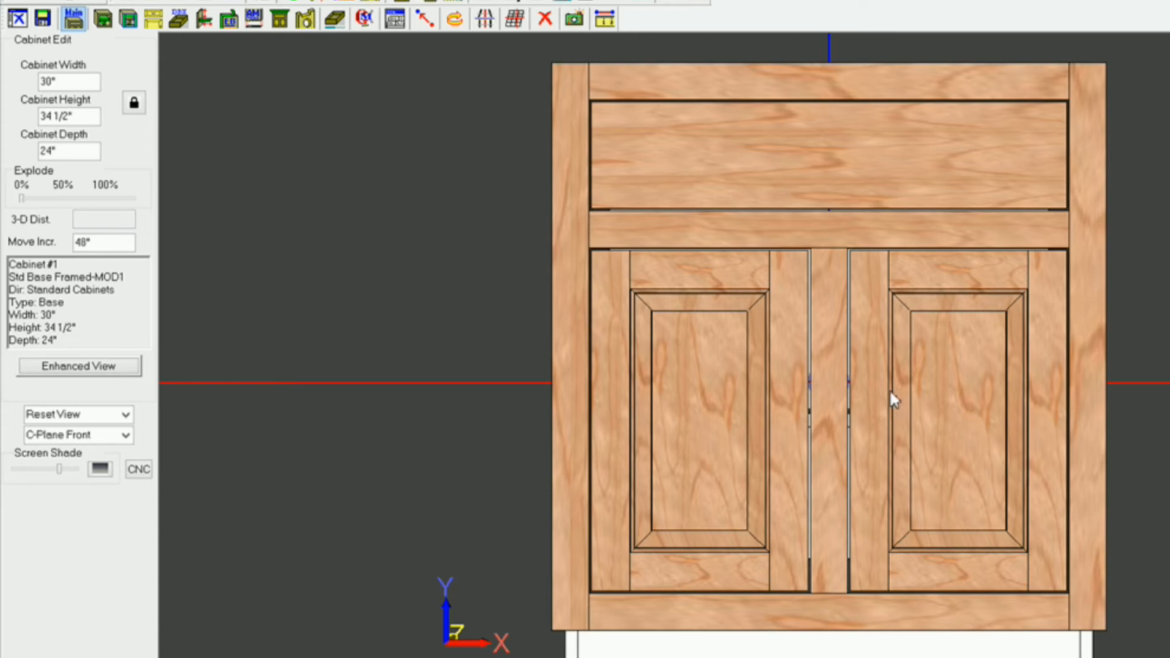
Deselect the finished cabinet in the full cabinet view
click(394, 18)
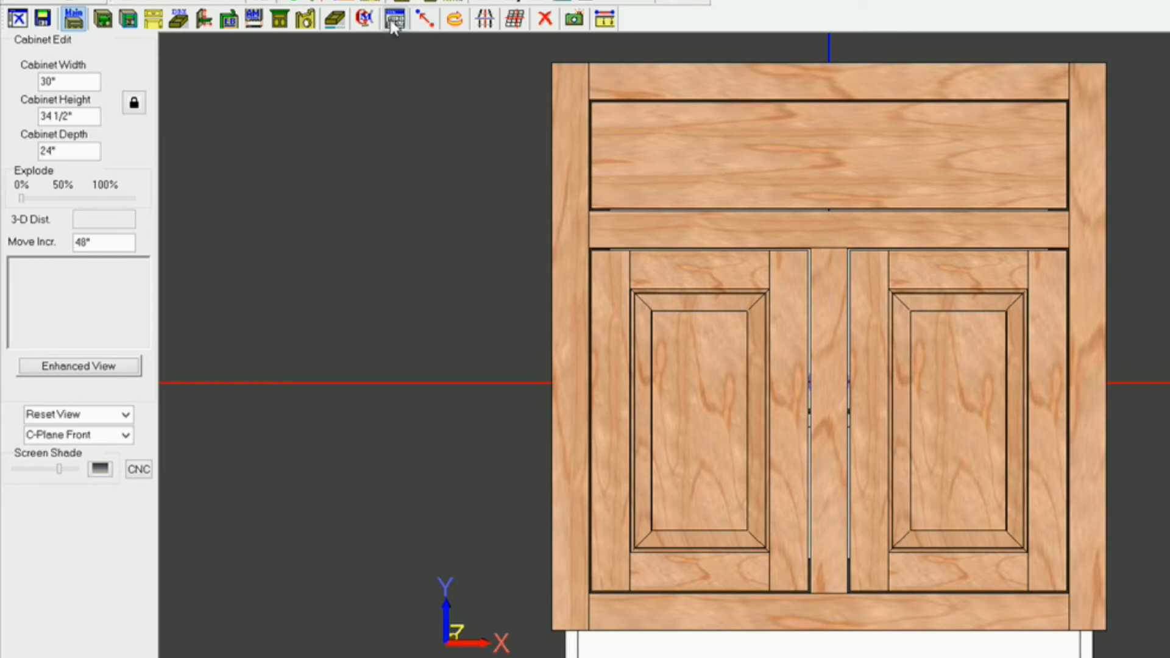
Uncheck Common with Door on the Face Frames settings page 2 so the frame keeps its own finish
click(394, 18)
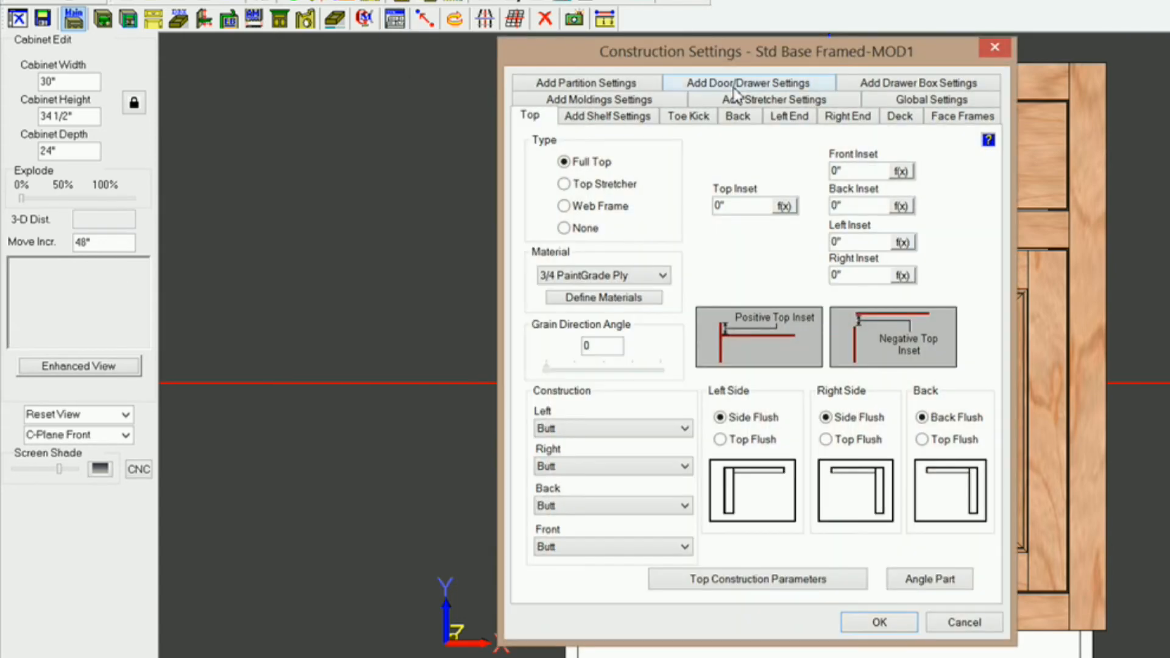
click(961, 116)
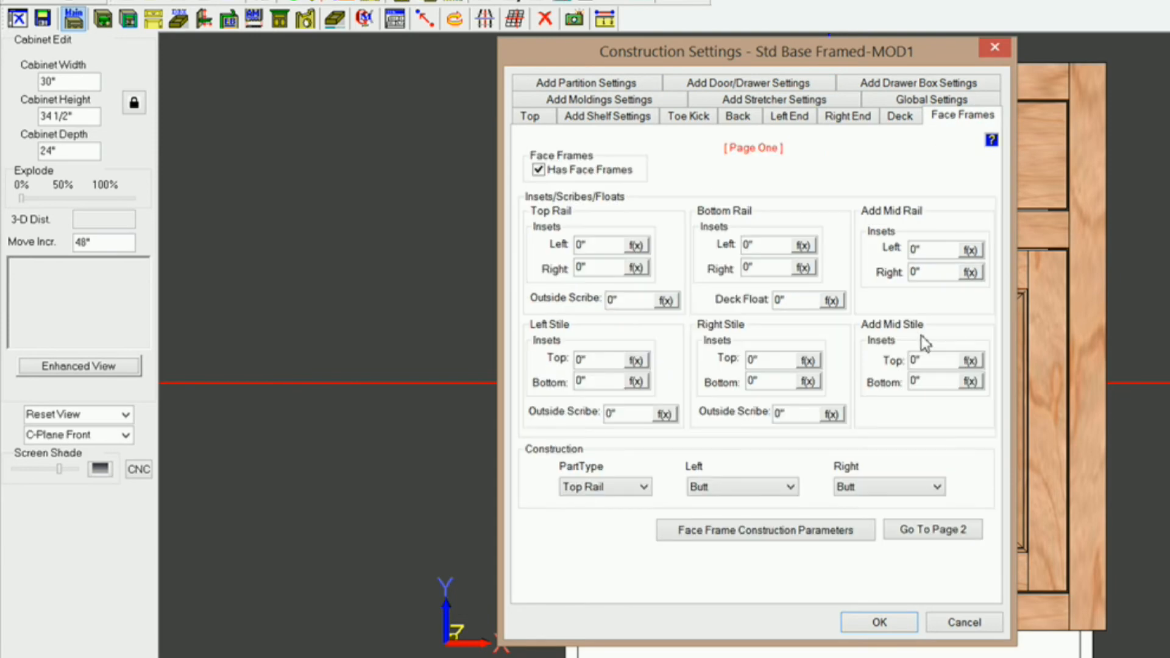
click(933, 529)
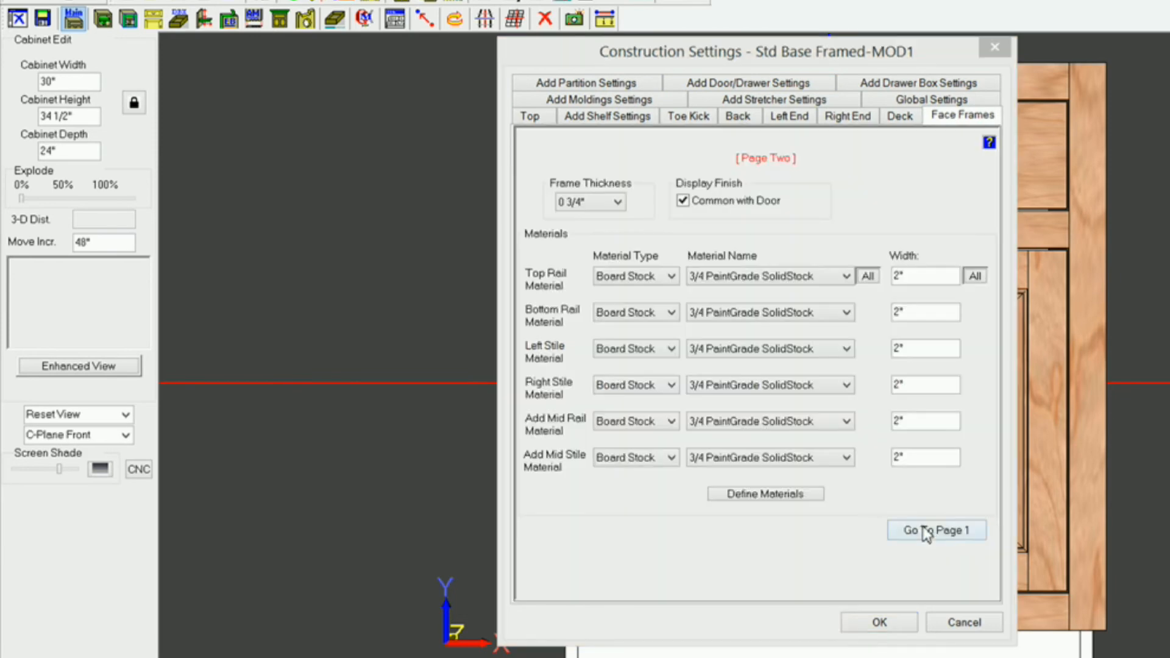
mouse_move(783, 220)
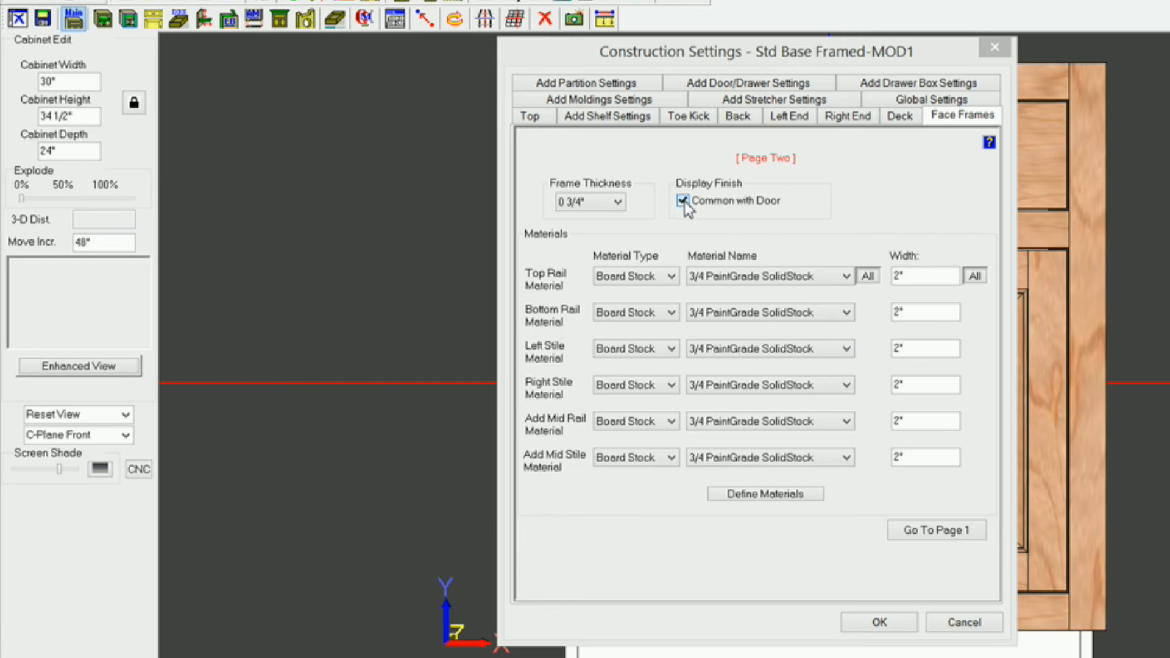
click(681, 201)
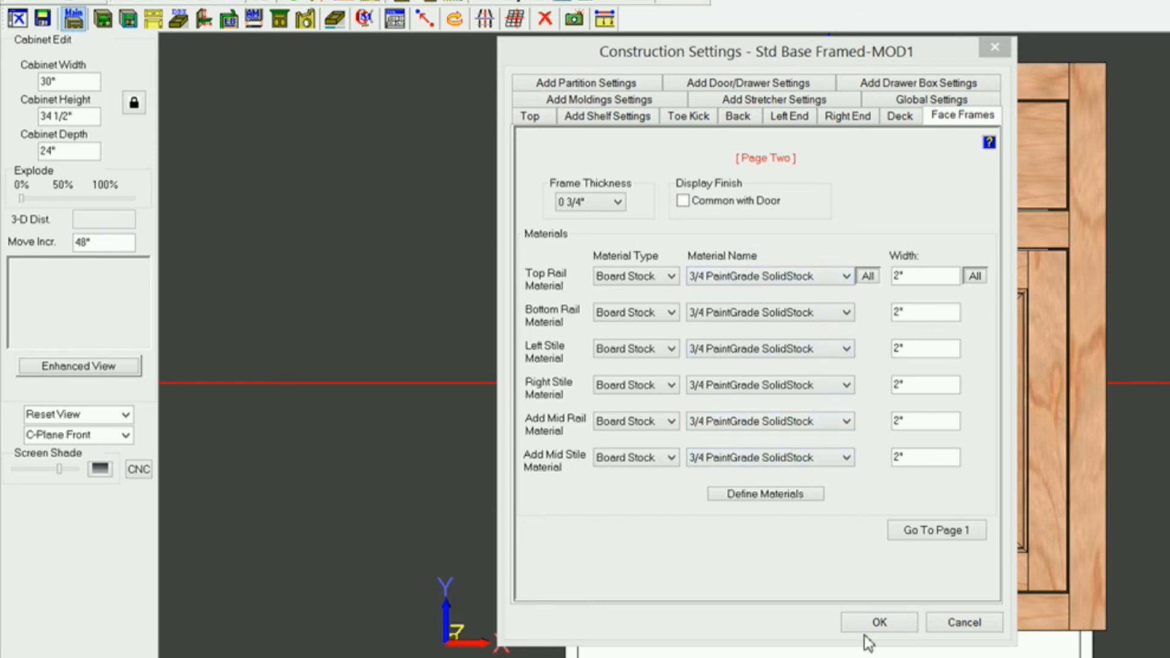
click(878, 622)
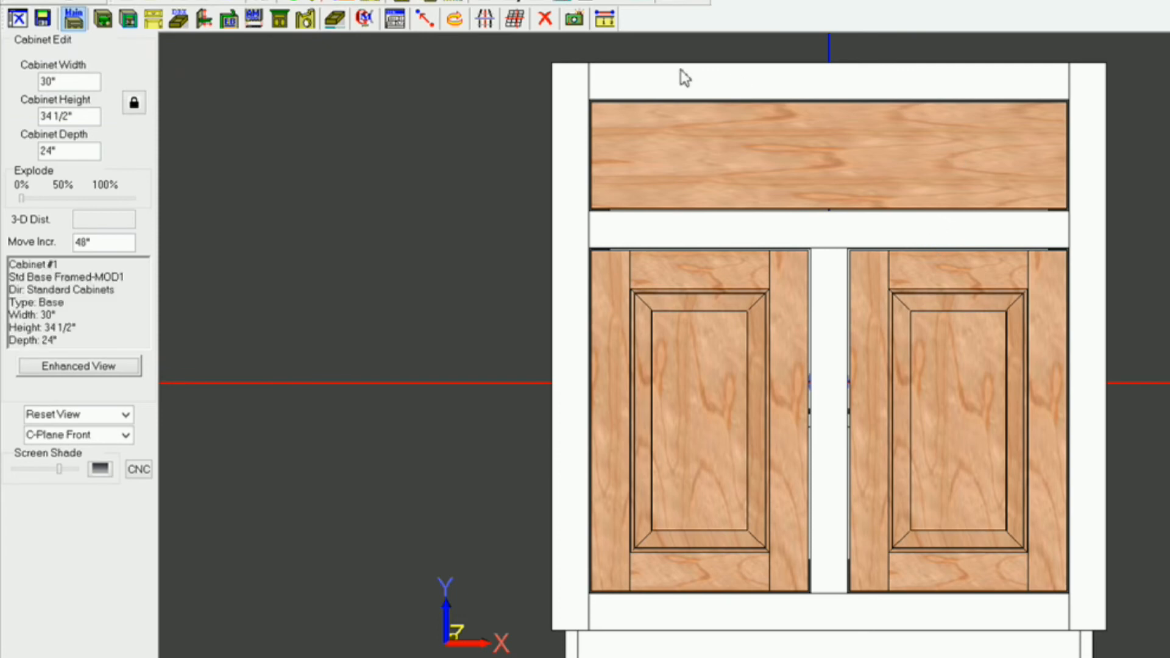
mouse_move(578, 425)
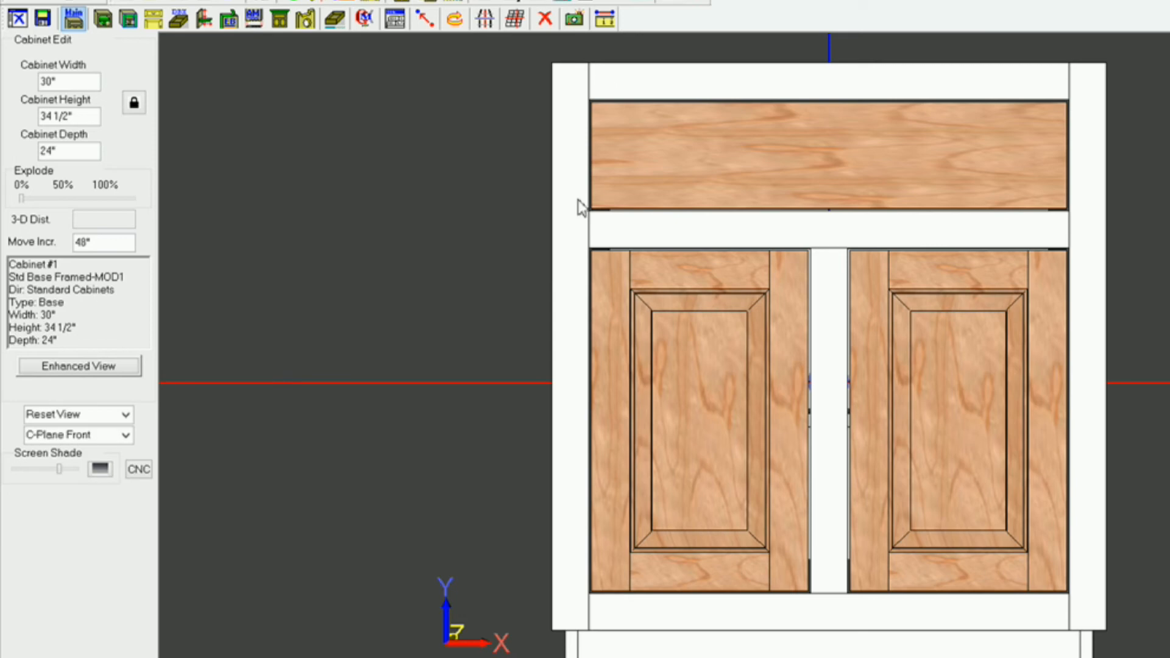
mouse_move(784, 236)
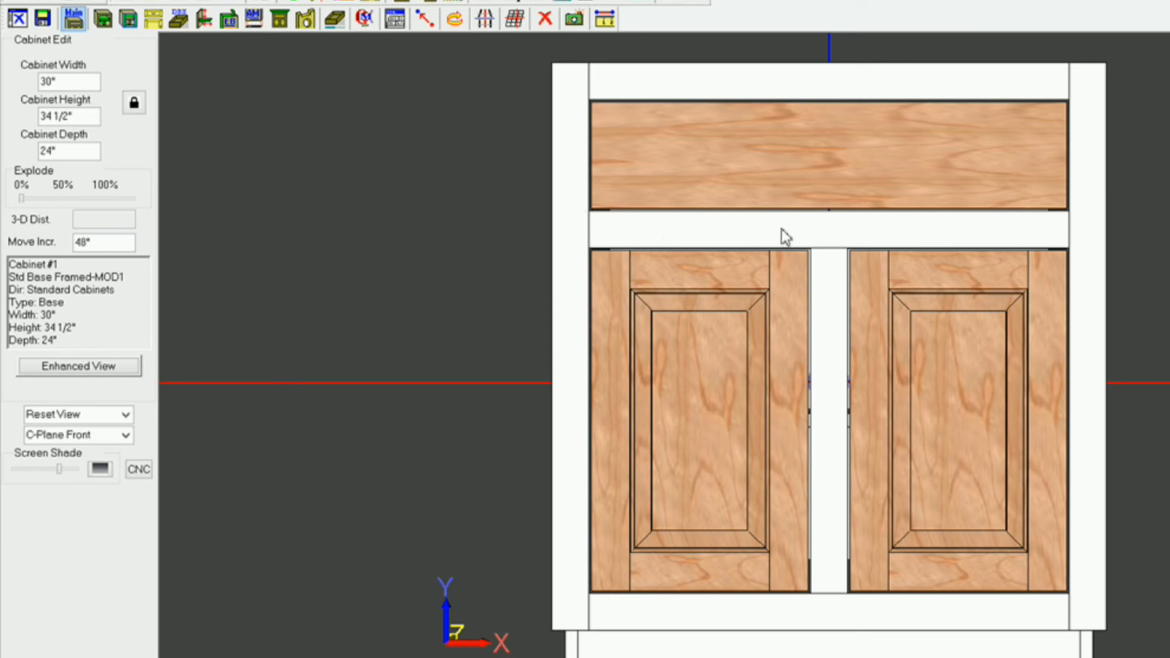
mouse_move(816, 345)
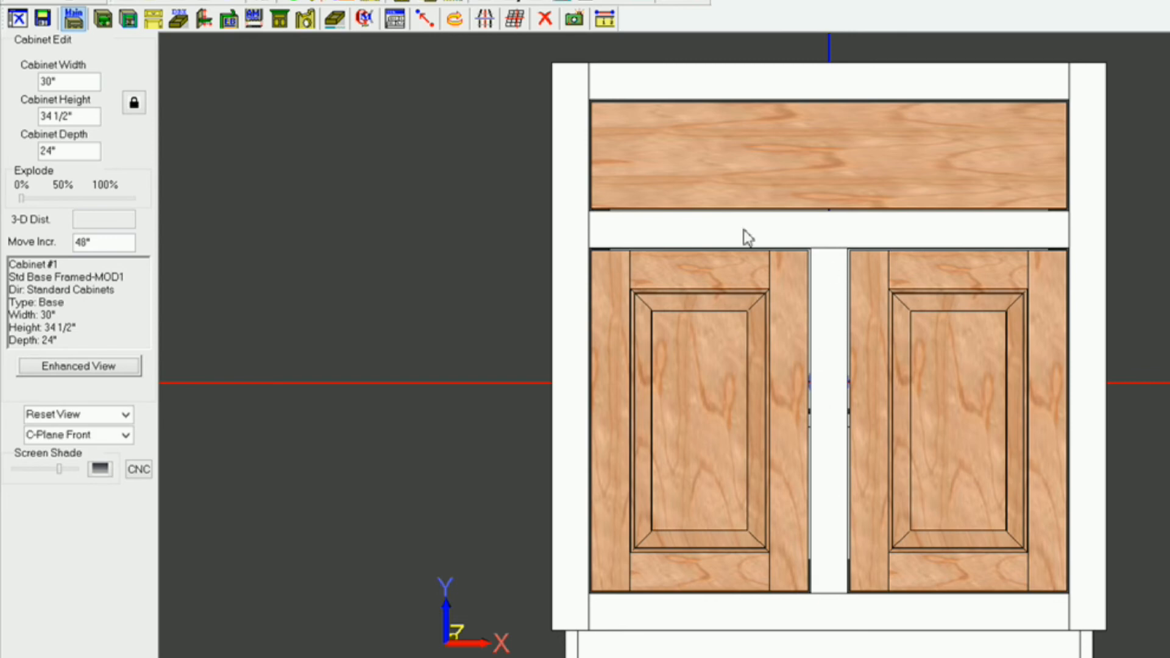
mouse_move(634, 235)
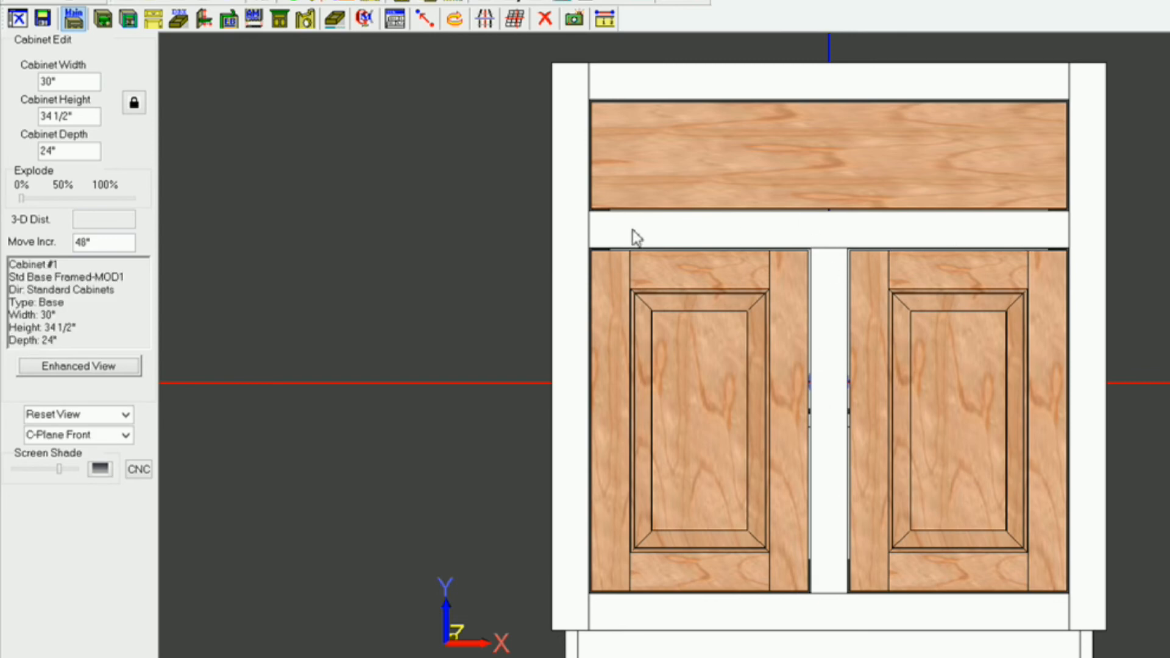
mouse_move(832, 591)
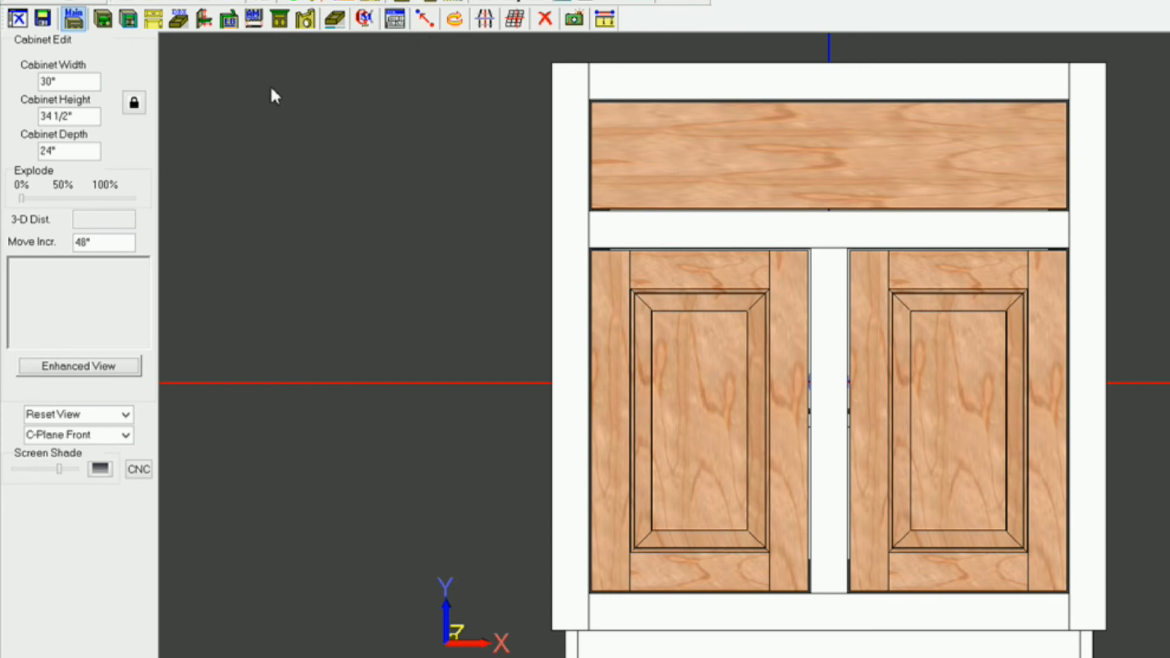
Switch from the cabinet view into the Face Frame Editor
click(127, 19)
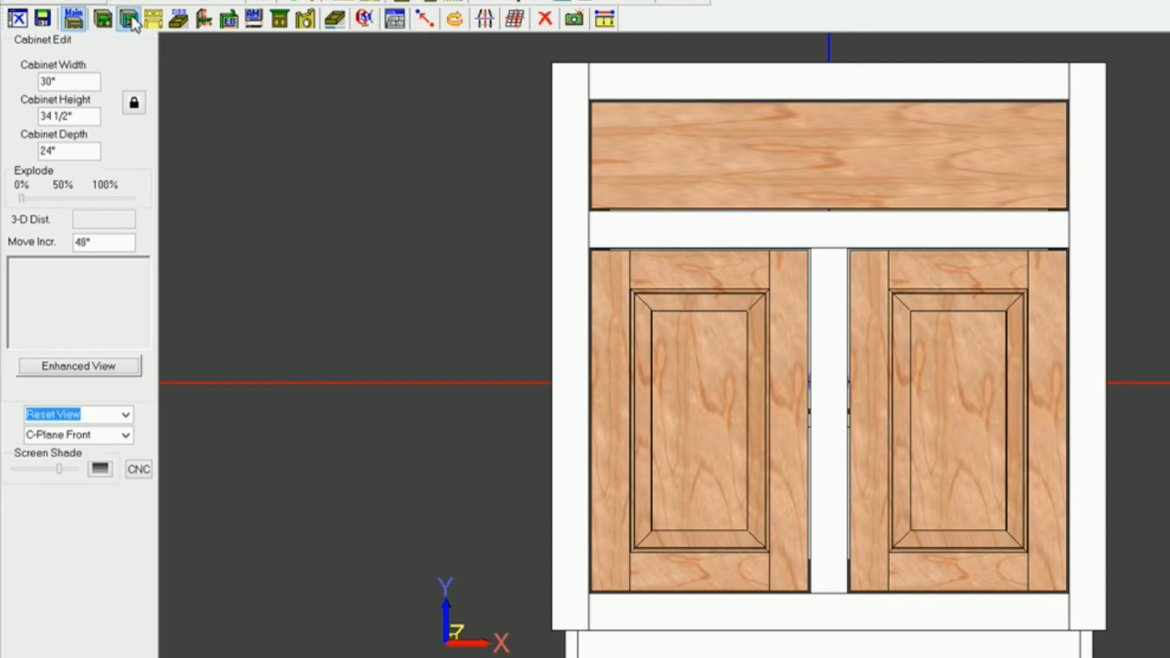
click(125, 19)
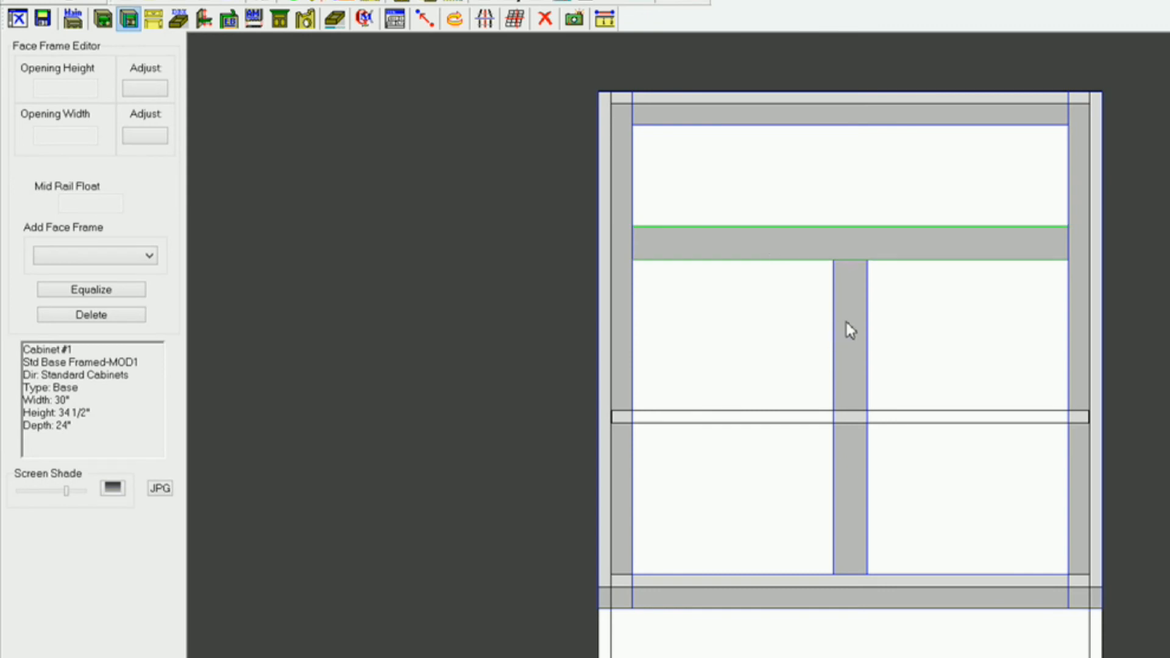
Review the face frame construction settings (3/4 paint-grade stock, 2-inch widths) and return to cabinet editing
right_click(850, 330)
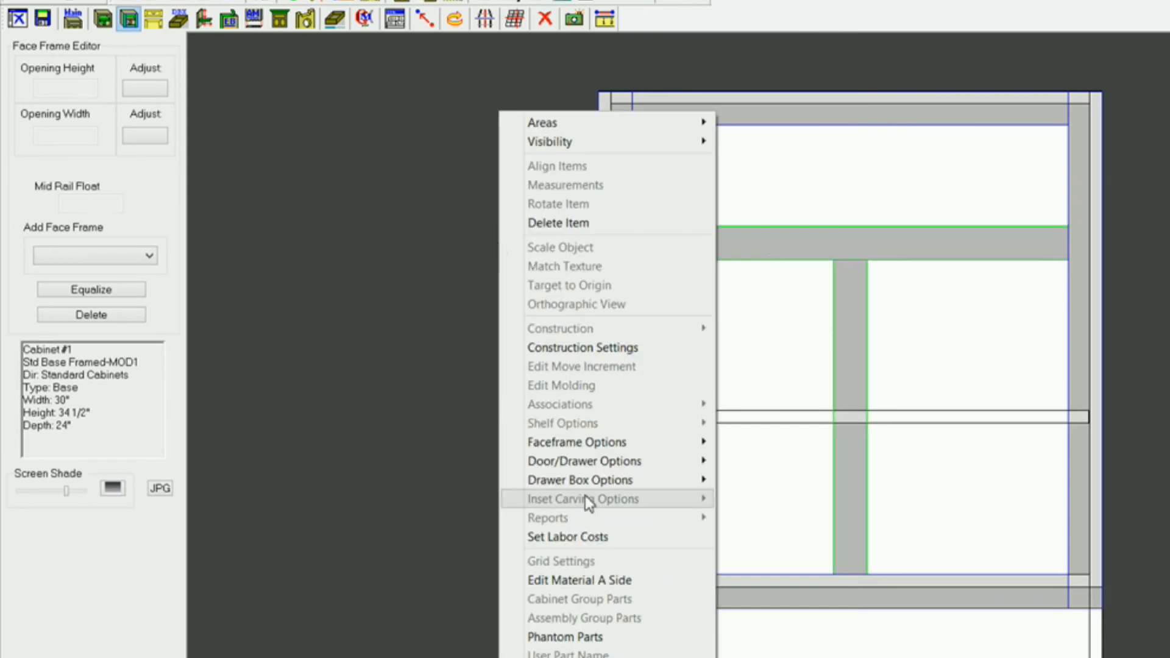
click(583, 347)
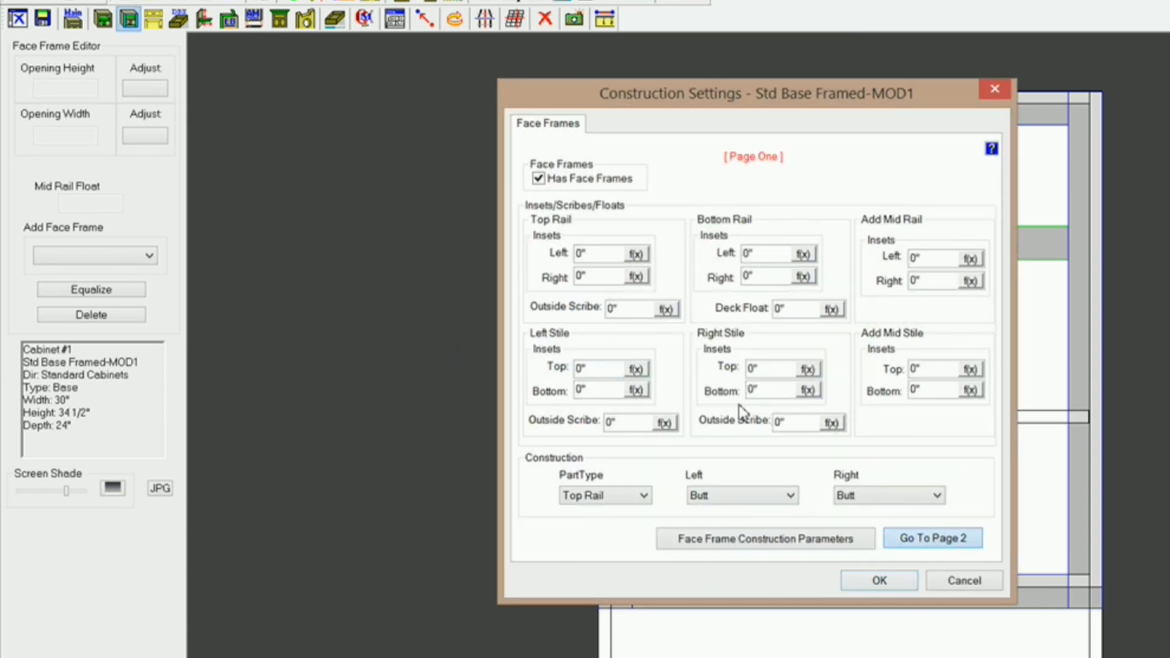
click(932, 538)
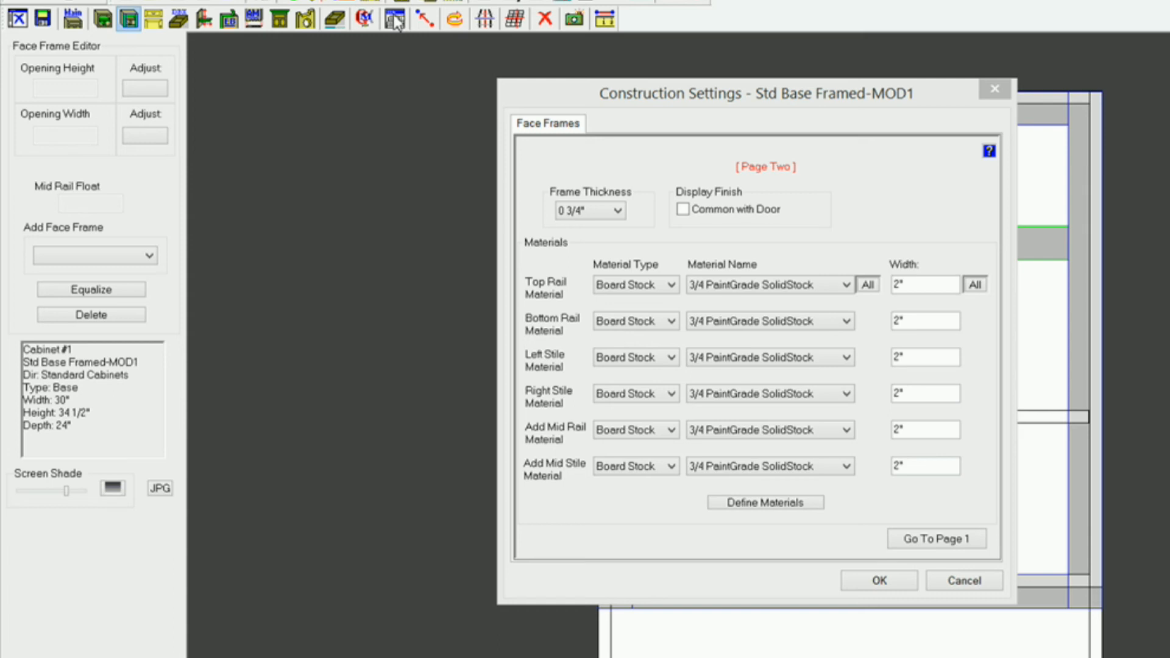
mouse_move(396, 25)
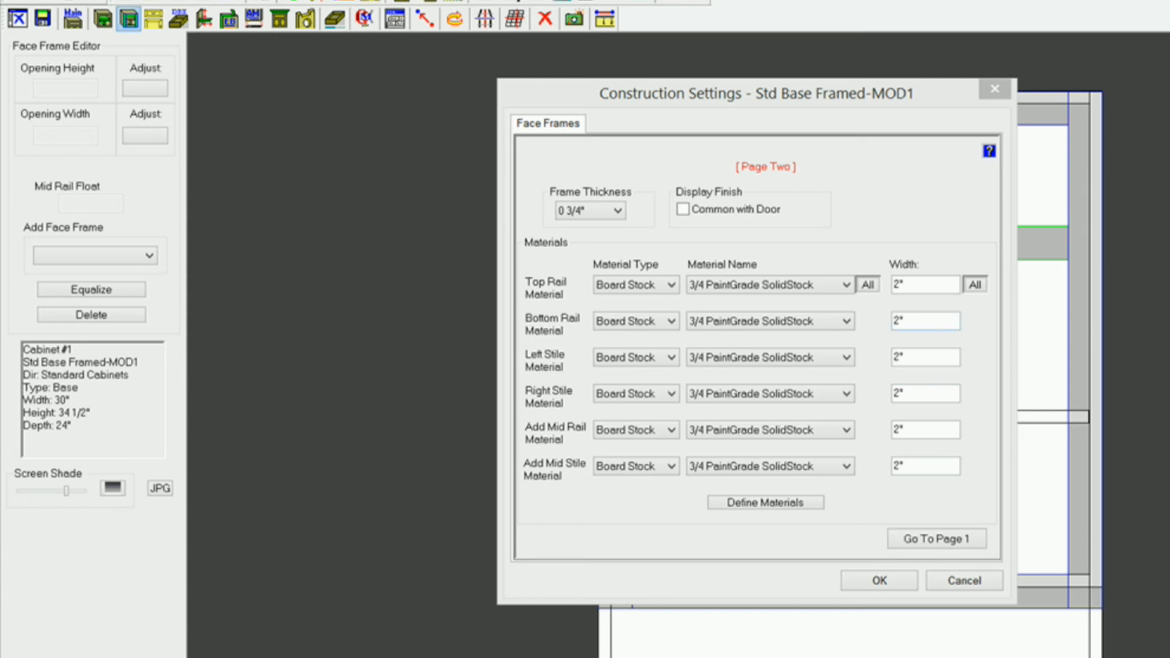
click(878, 580)
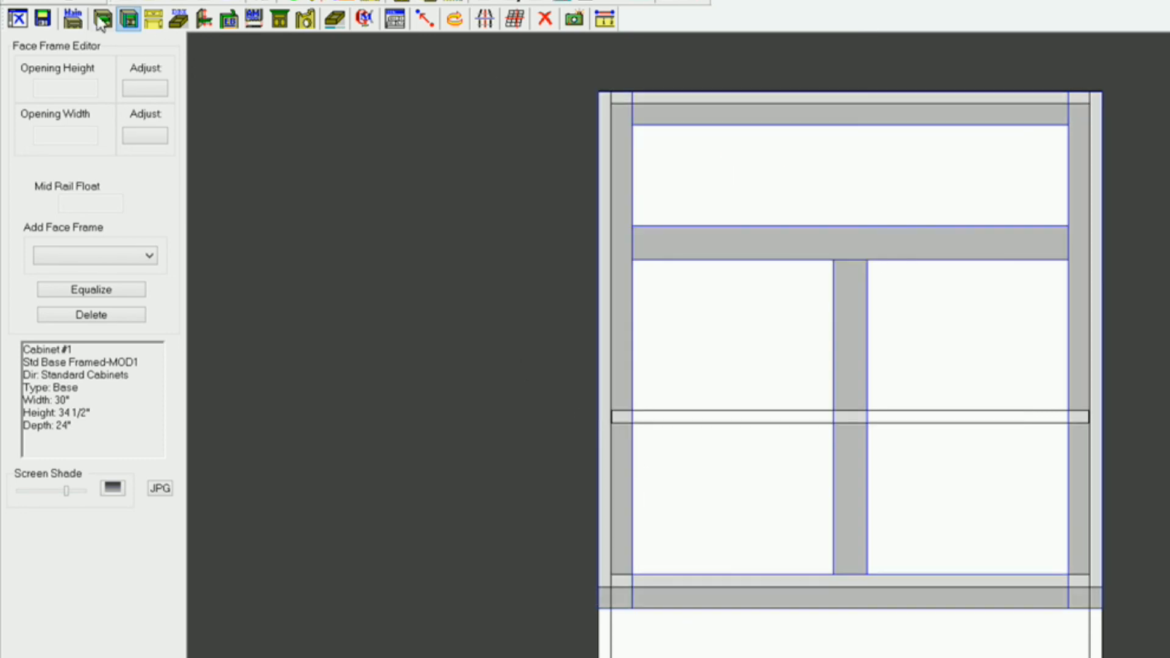
click(72, 18)
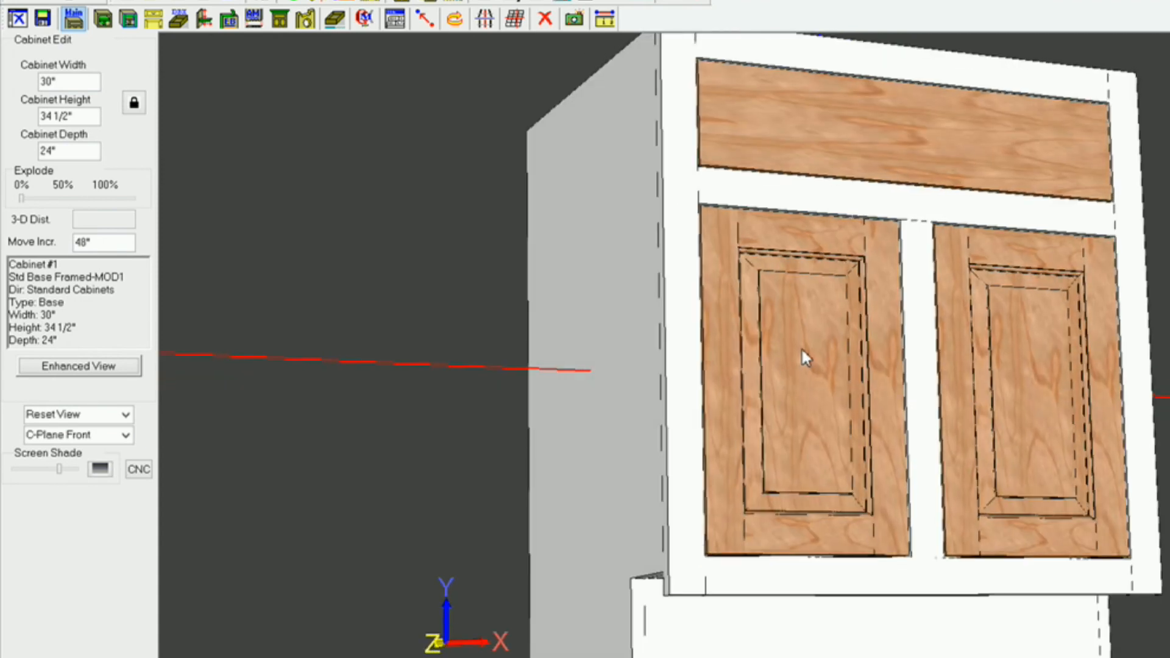
Select both raised-panel doors and the drawer front and bring up their Door/Drawer Options
click(804, 357)
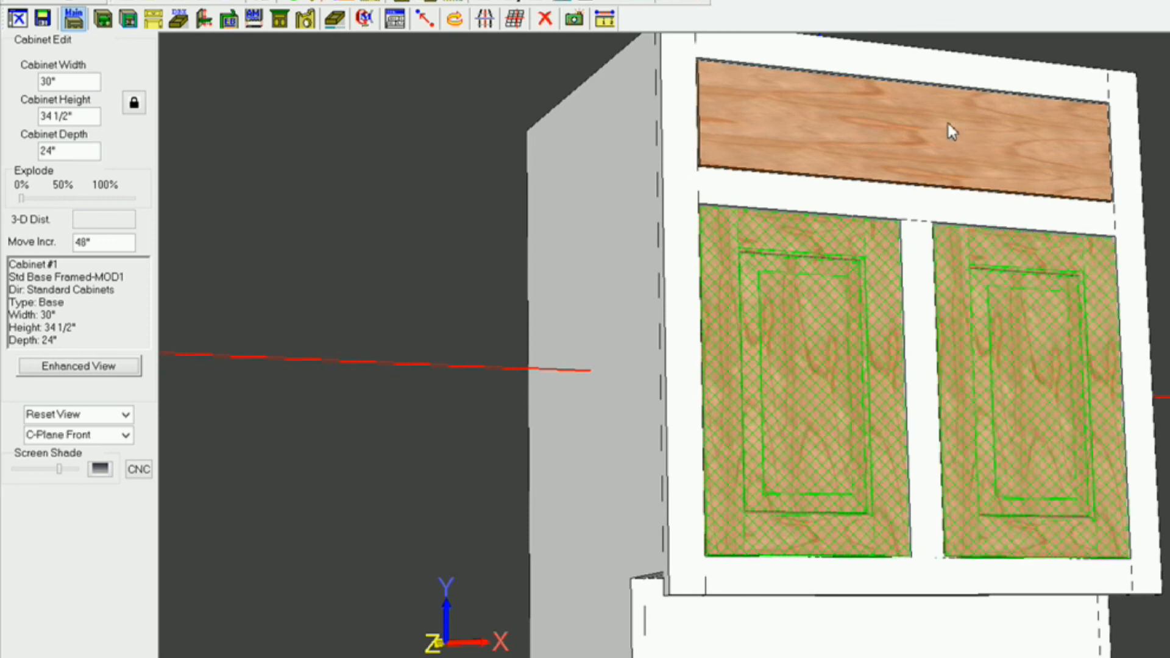
right_click(952, 130)
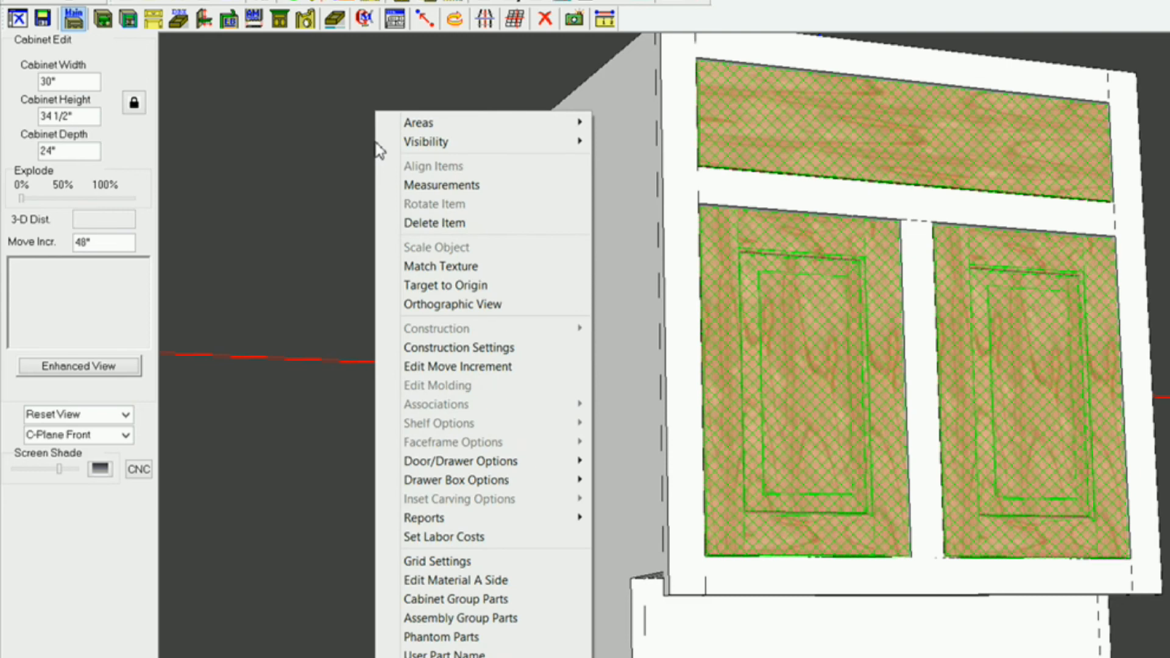
mouse_move(440, 265)
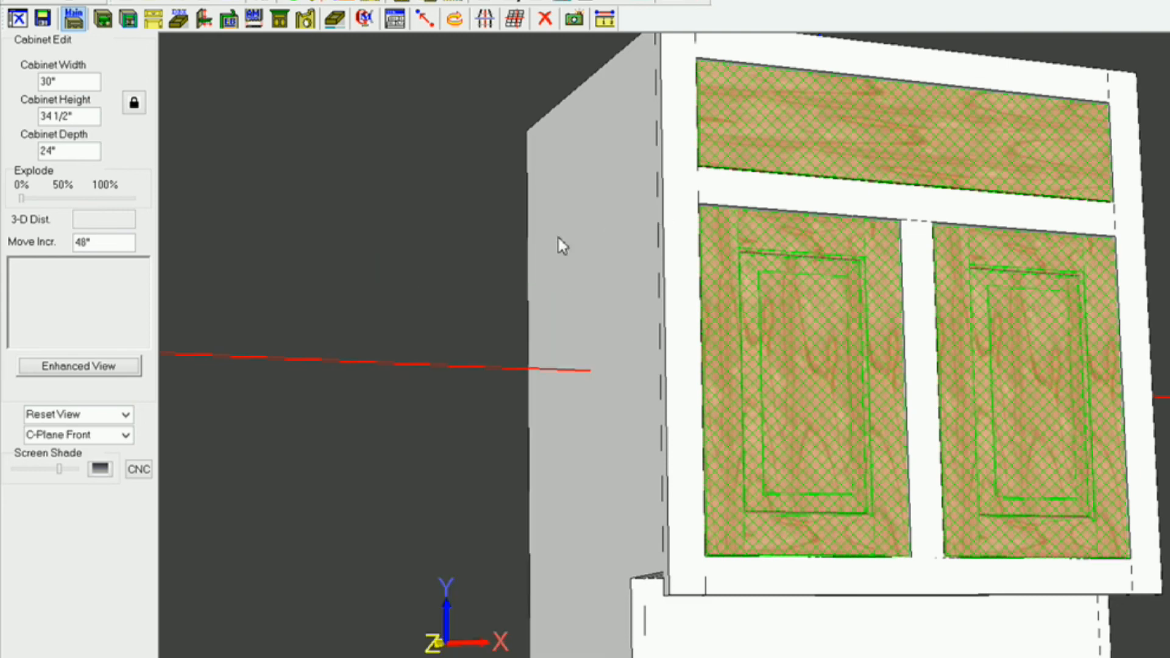
mouse_move(685, 264)
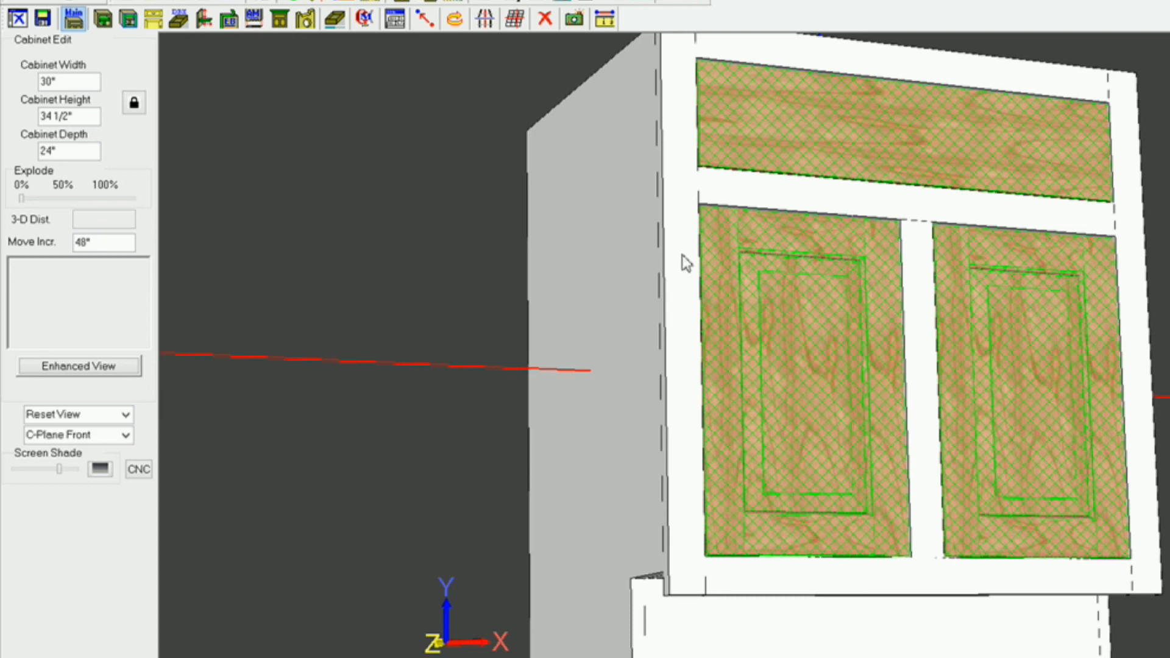
mouse_move(657, 268)
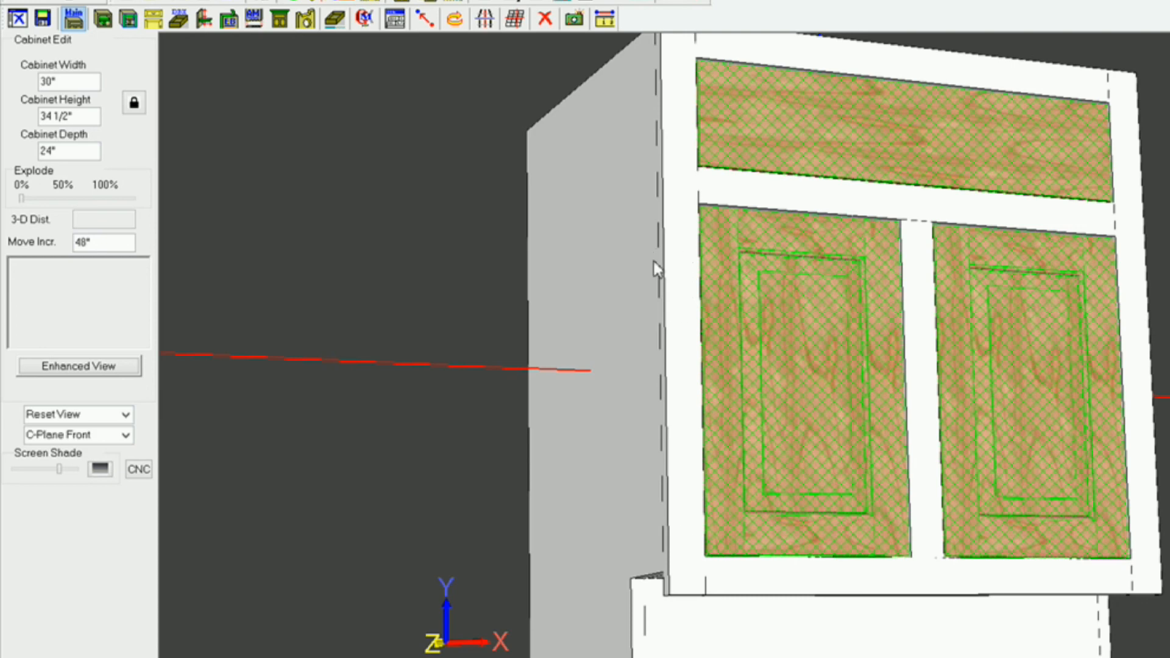
mouse_move(584, 534)
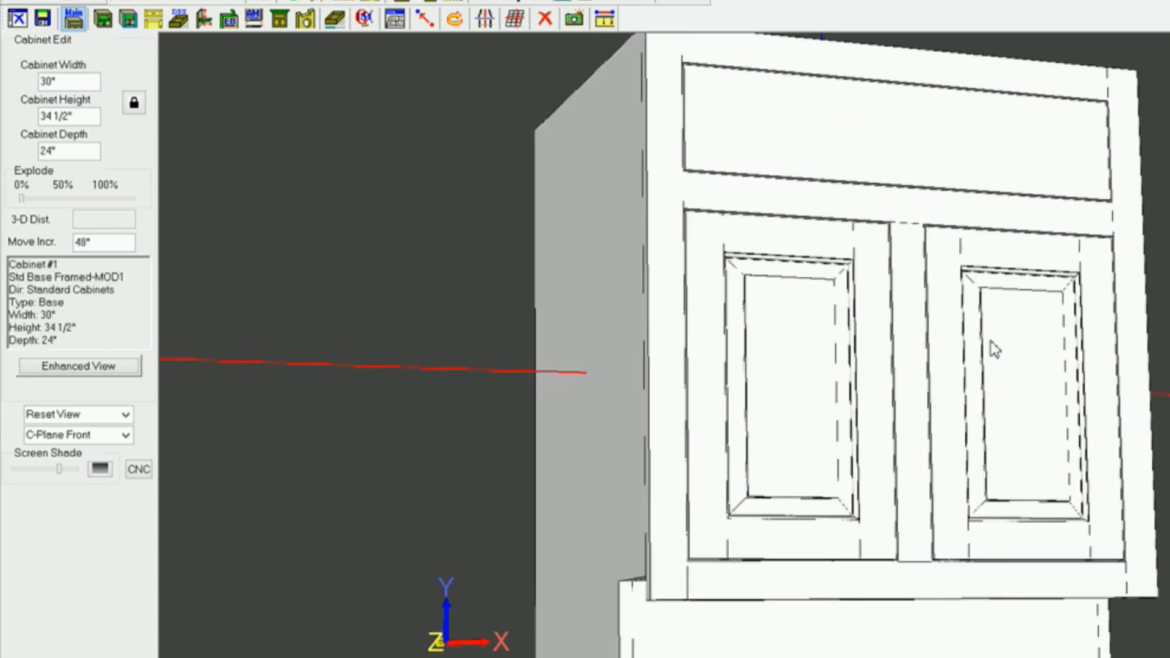
drag(992, 348, 728, 380)
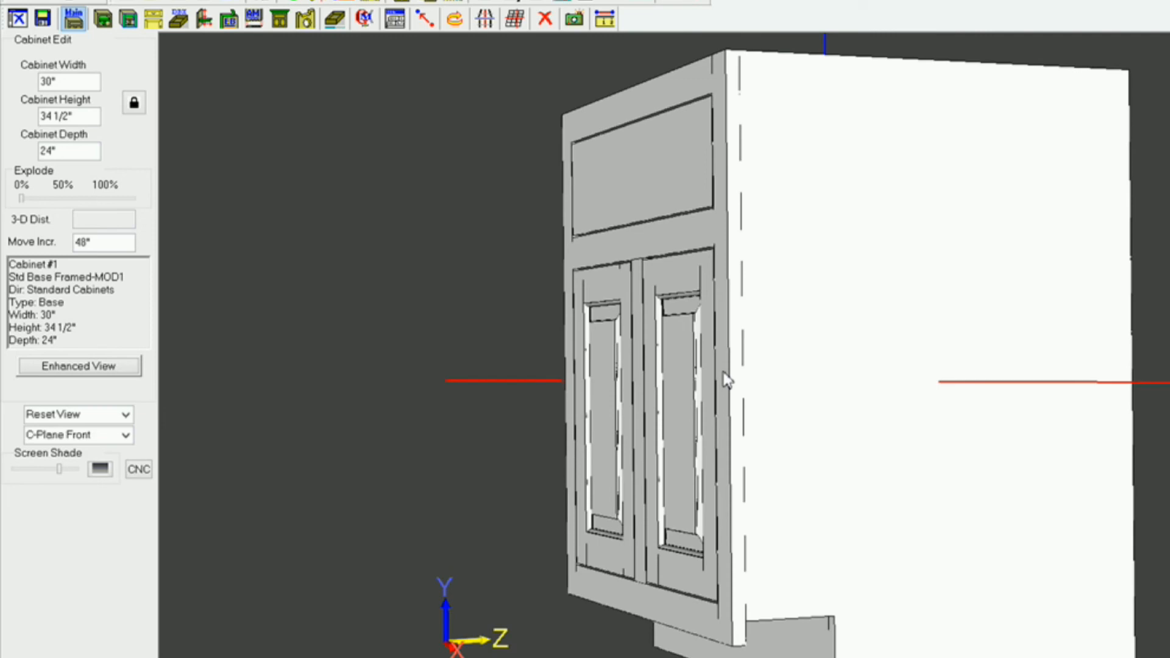
drag(728, 381, 769, 358)
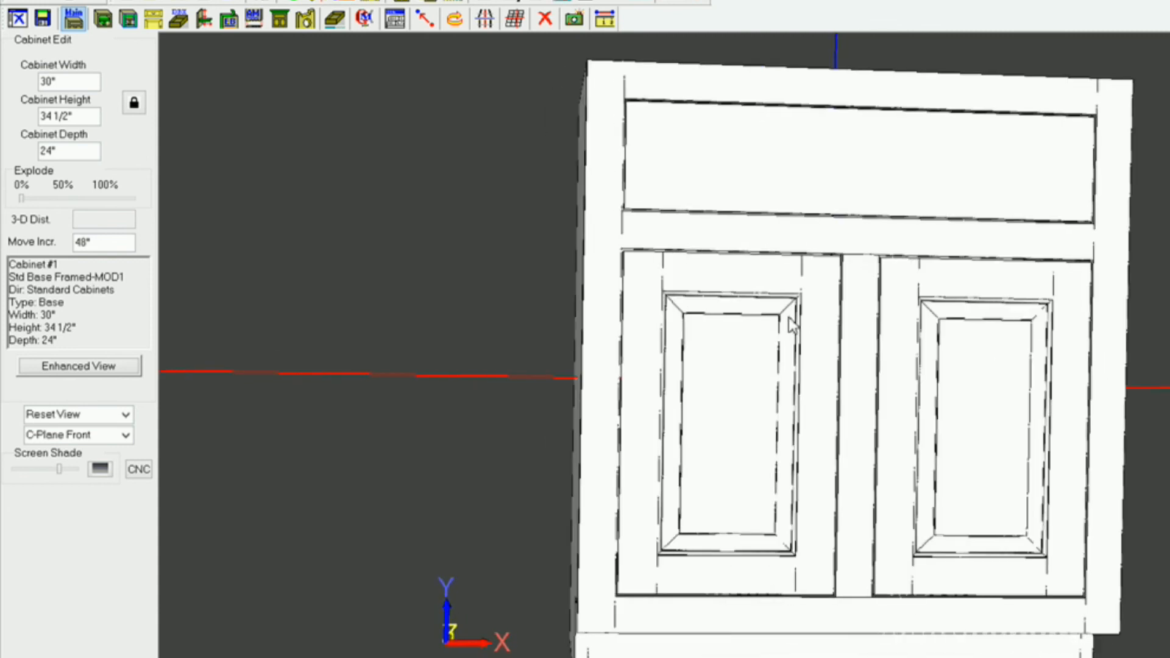
mouse_move(813, 341)
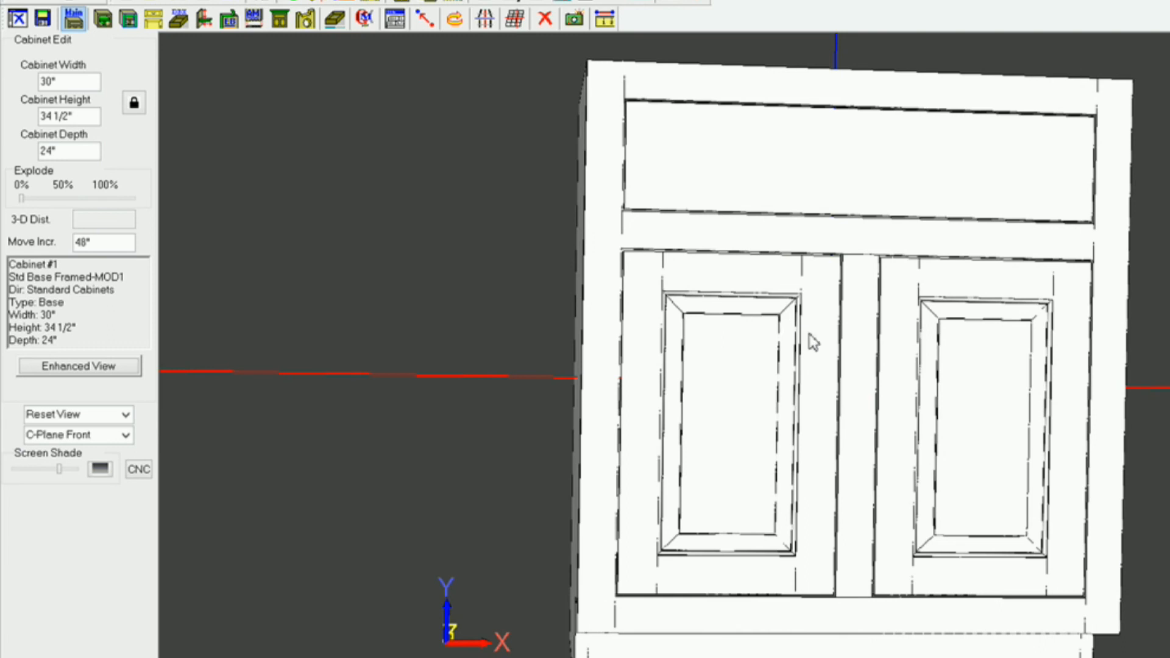
mouse_move(720, 358)
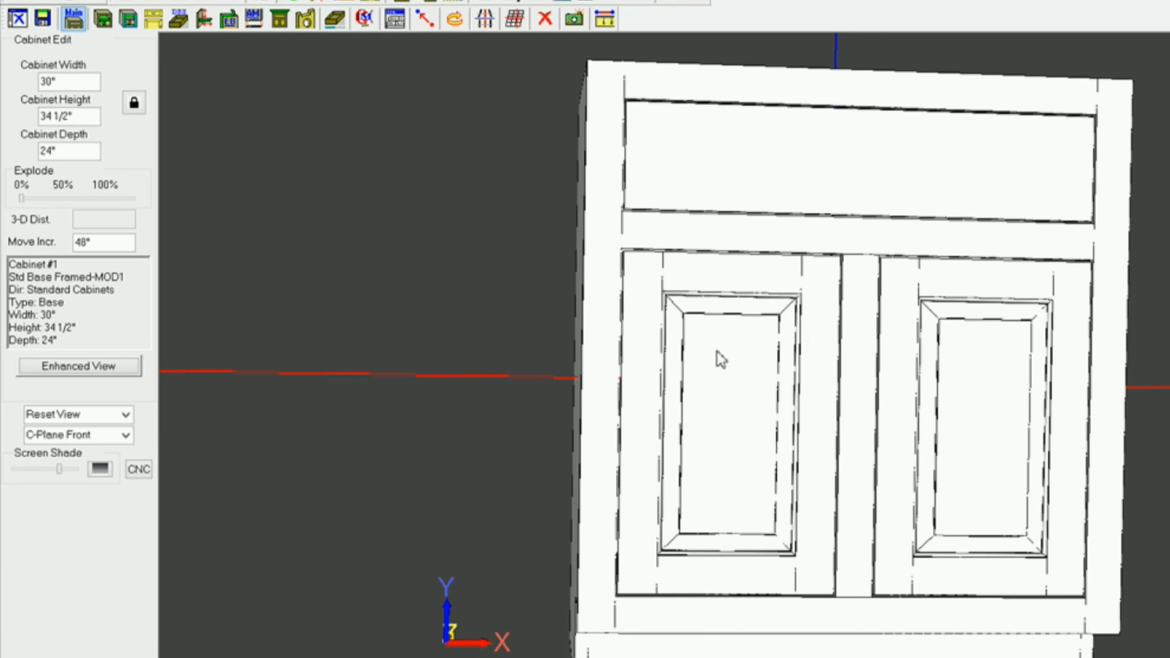
mouse_move(728, 361)
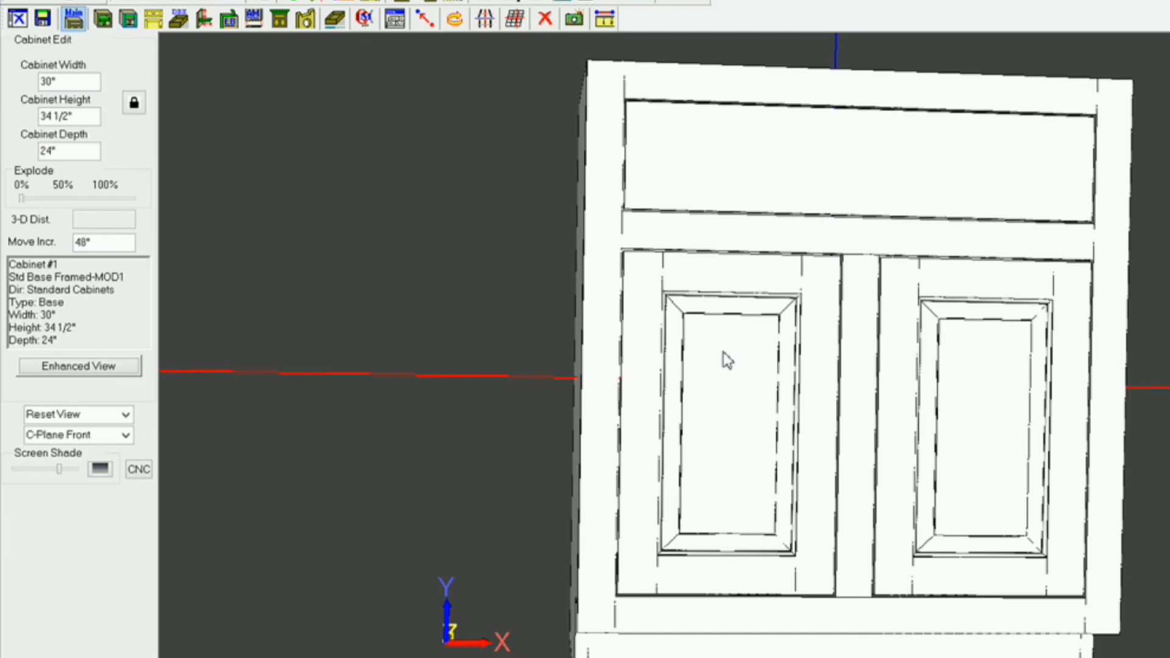